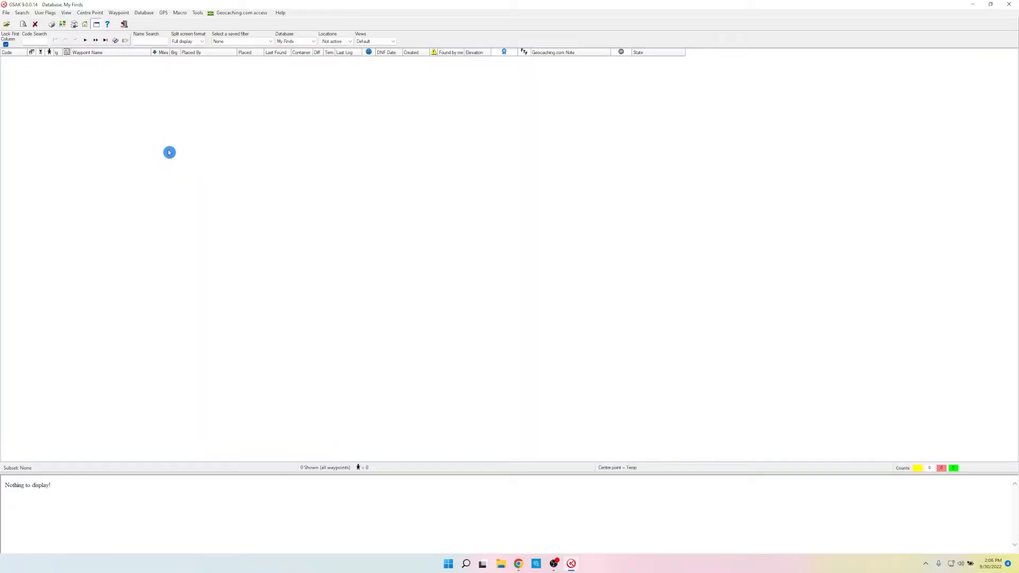
{"action": "mouse_move", "coordinate": [604, 199]}
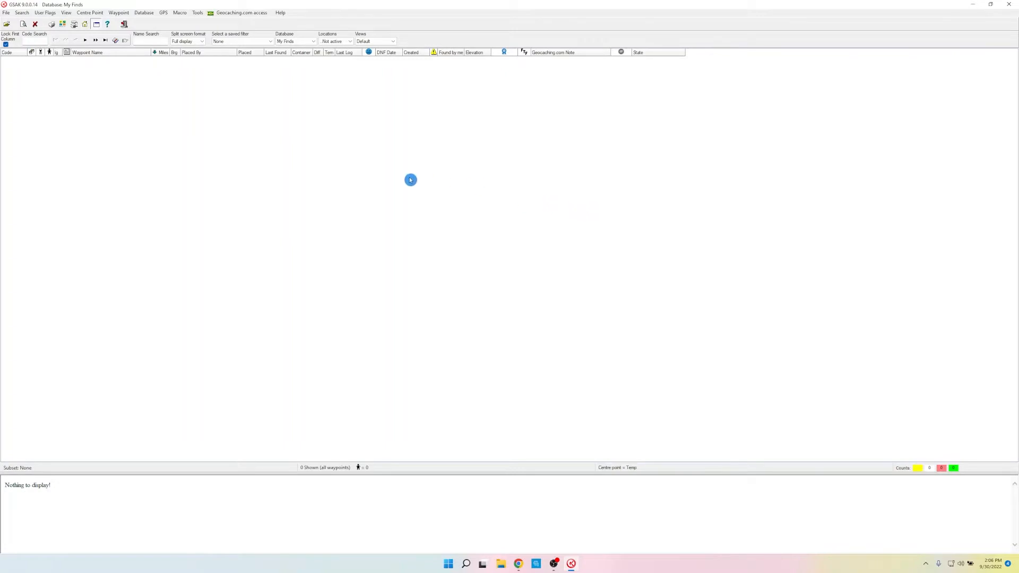
{"action": "mouse_move", "coordinate": [301, 228]}
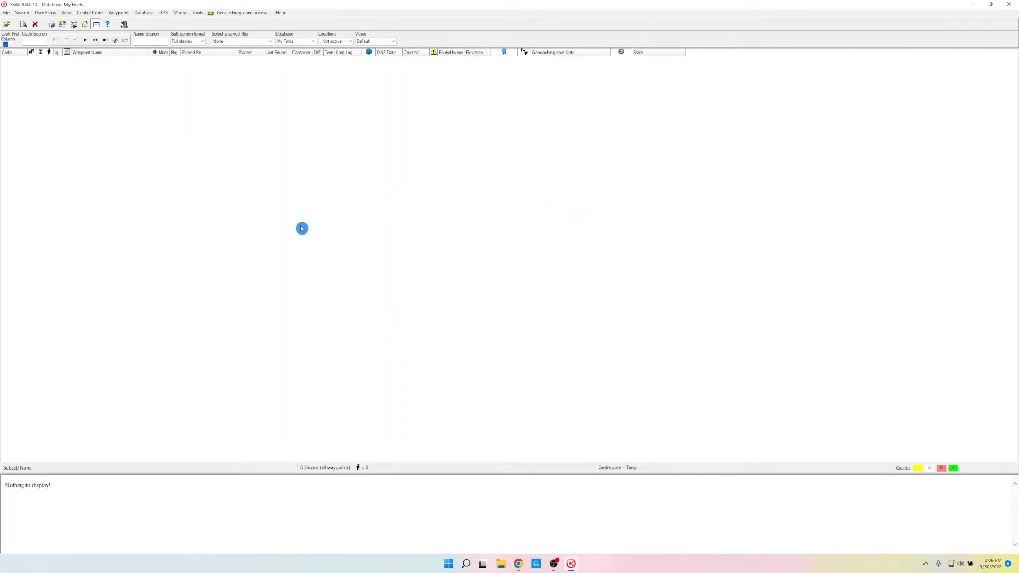
{"action": "mouse_move", "coordinate": [306, 232]}
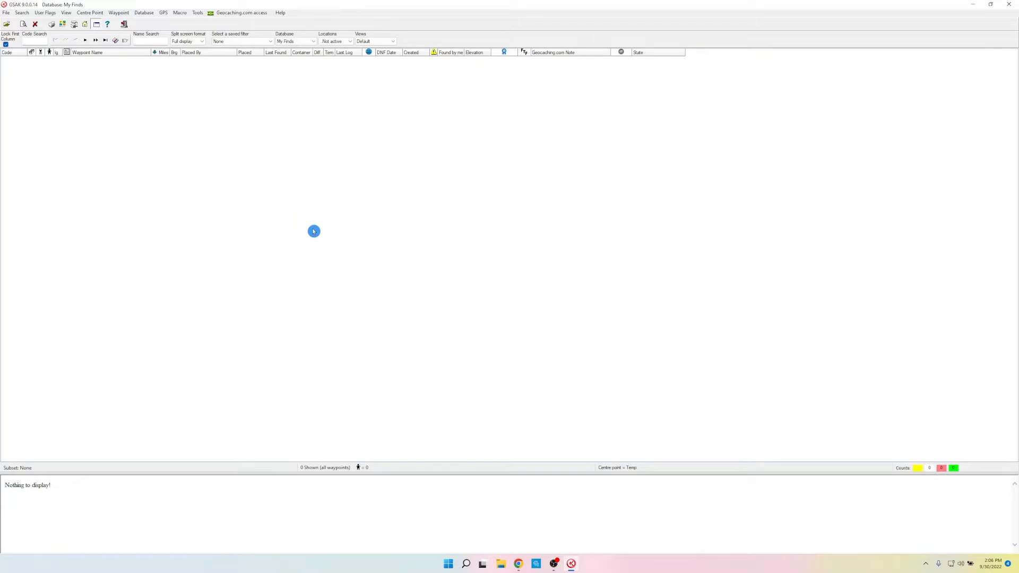
{"action": "mouse_move", "coordinate": [335, 247]}
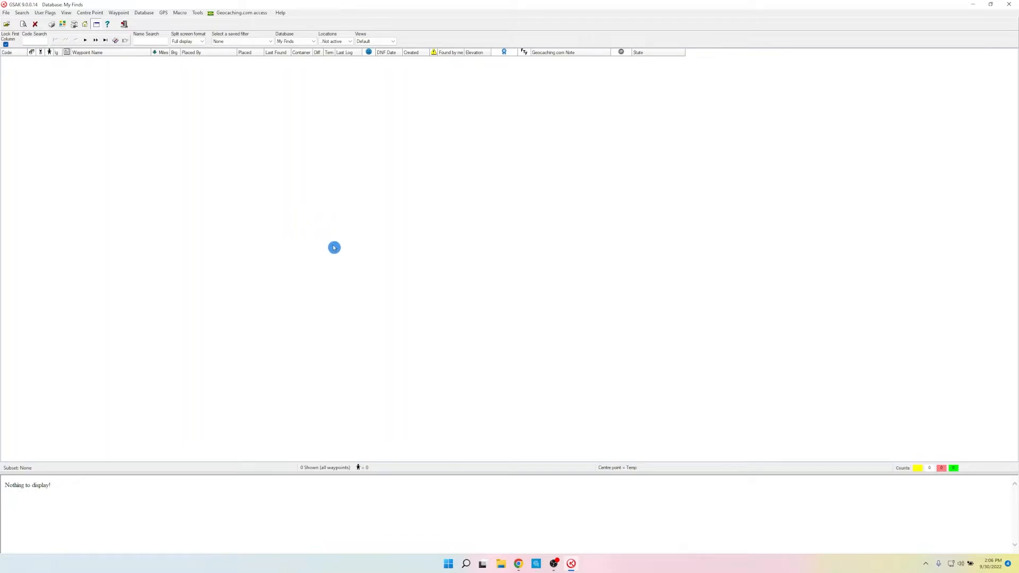
{"action": "mouse_move", "coordinate": [523, 564]}
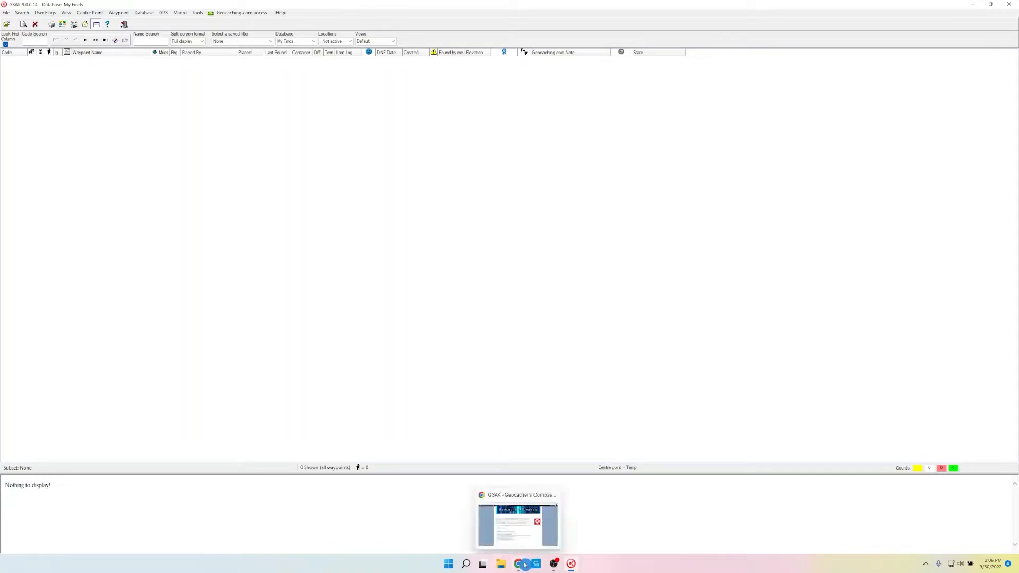
Review Active Pocket Queries, then list the ready My Finds query with 4339 waypoints
{"action": "left_click", "coordinate": [518, 523]}
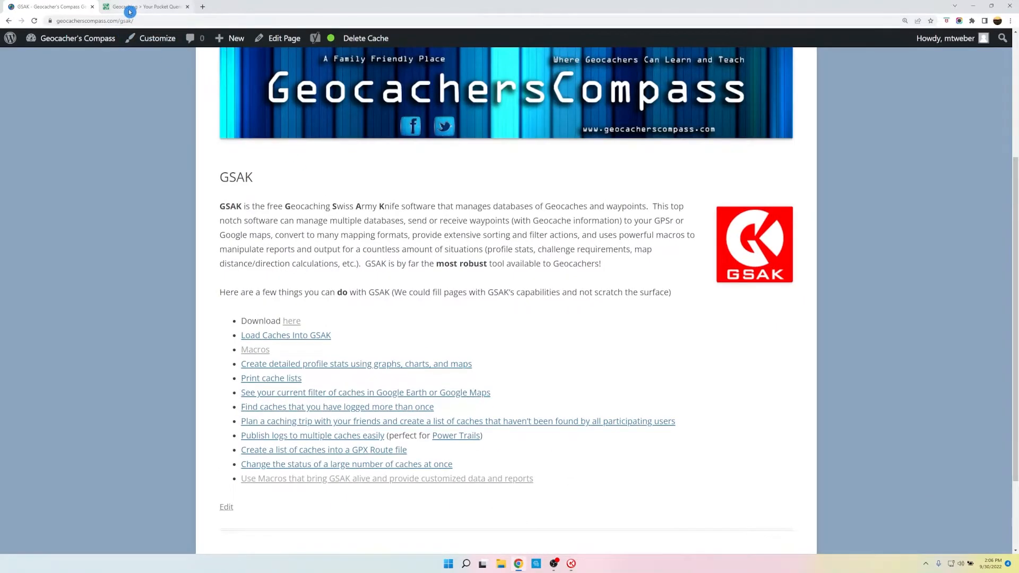
{"action": "left_click", "coordinate": [137, 6]}
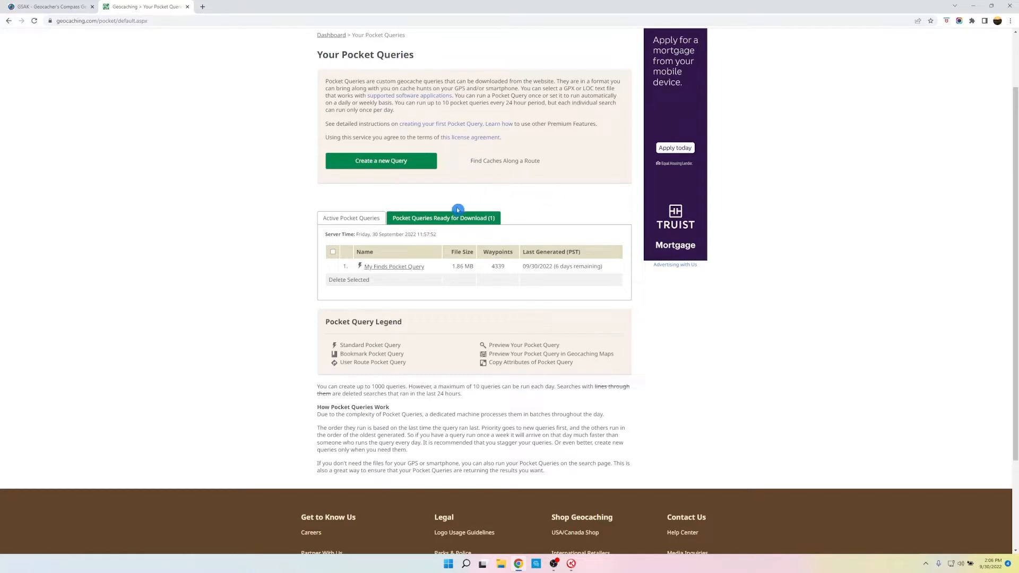
{"action": "left_click", "coordinate": [351, 217]}
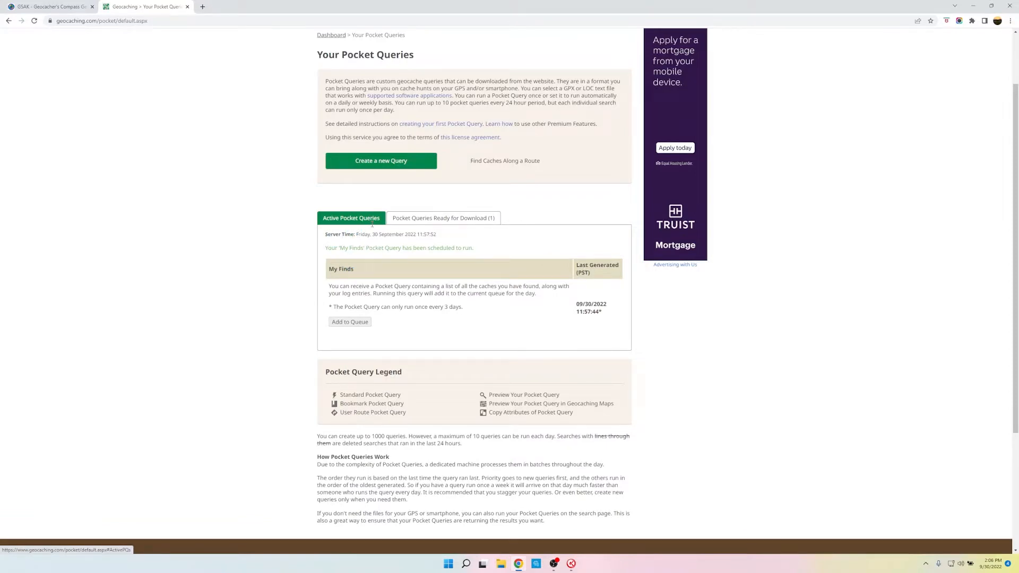
{"action": "left_click", "coordinate": [349, 321]}
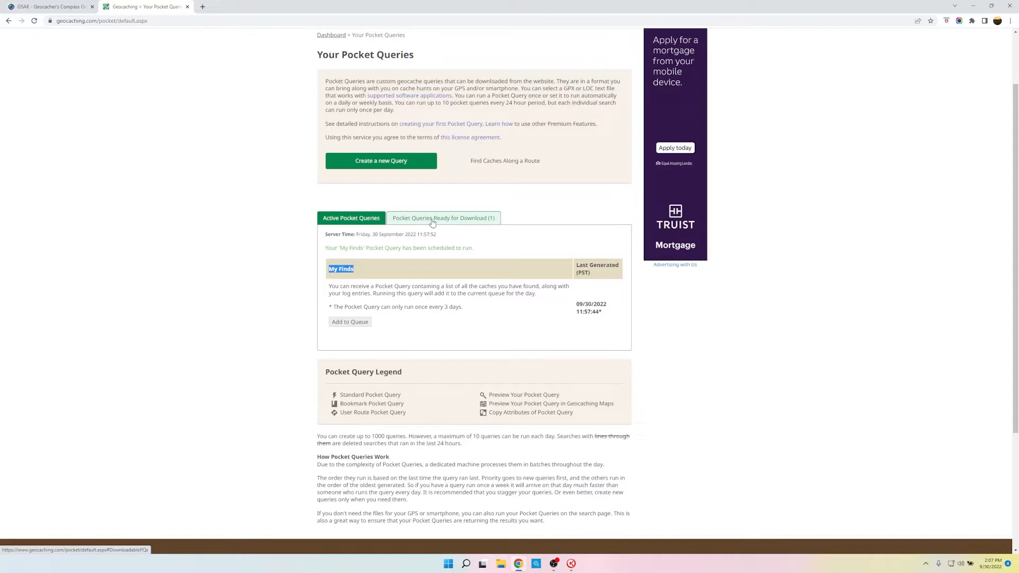
{"action": "left_click", "coordinate": [444, 218]}
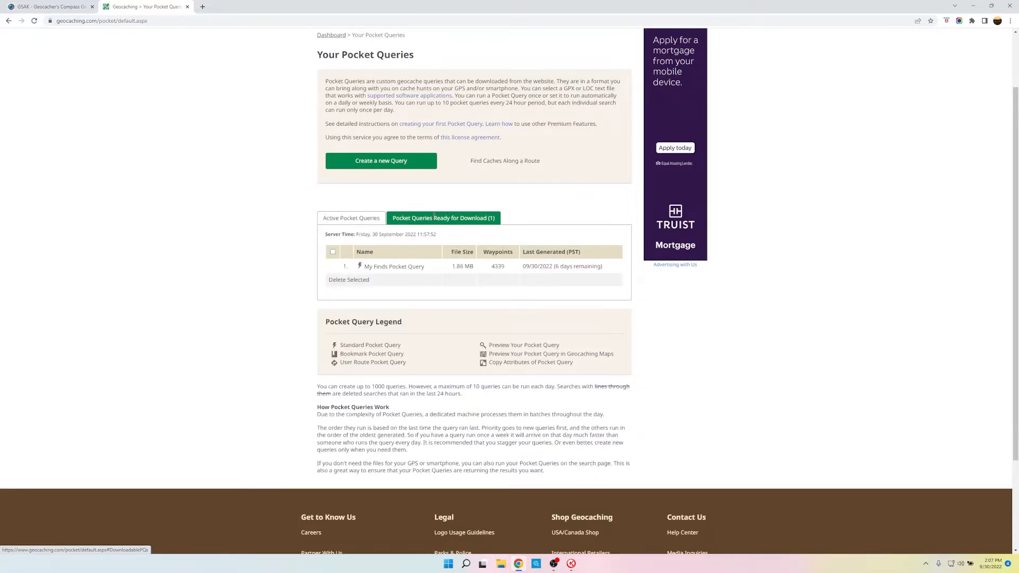
{"action": "mouse_move", "coordinate": [394, 267]}
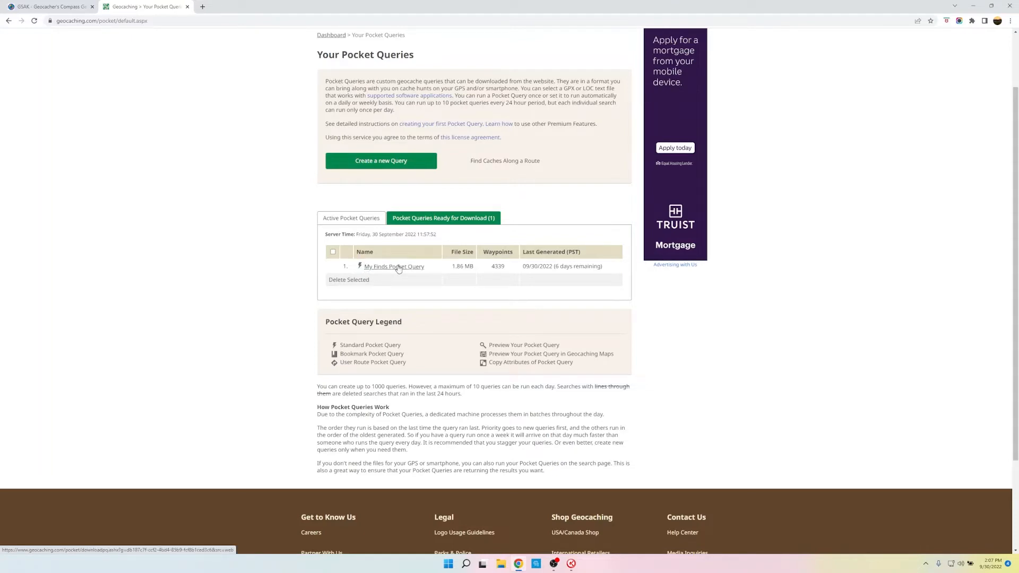
Download the My Finds Pocket Query zip into C:\GSAK
{"action": "left_click", "coordinate": [395, 266]}
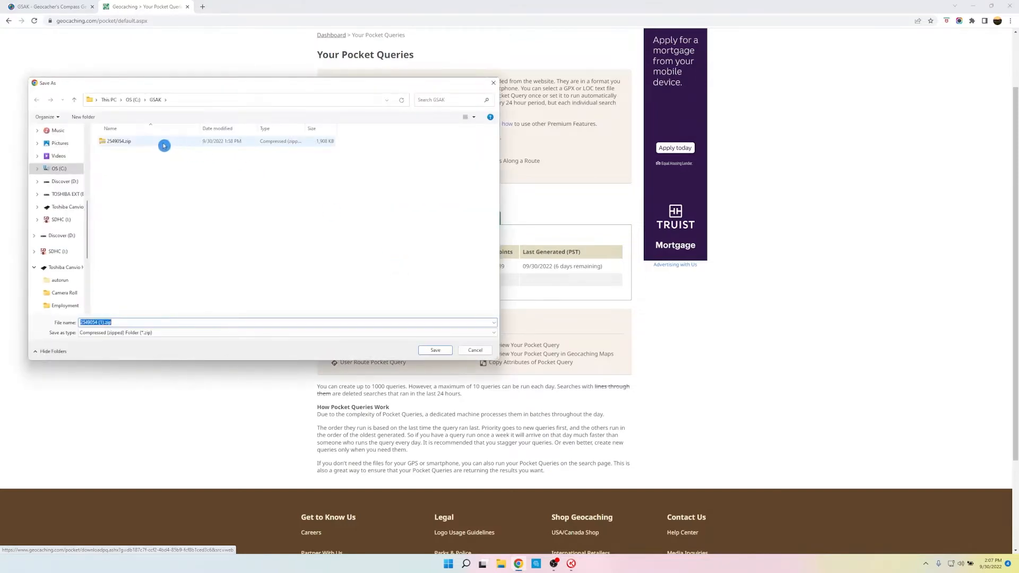
{"action": "mouse_move", "coordinate": [184, 201]}
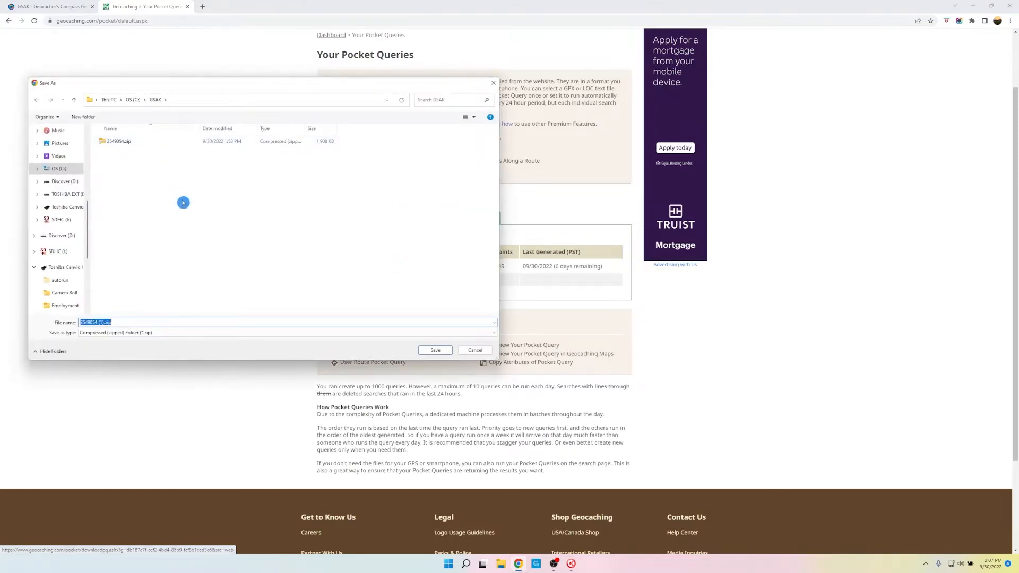
{"action": "mouse_move", "coordinate": [144, 296]}
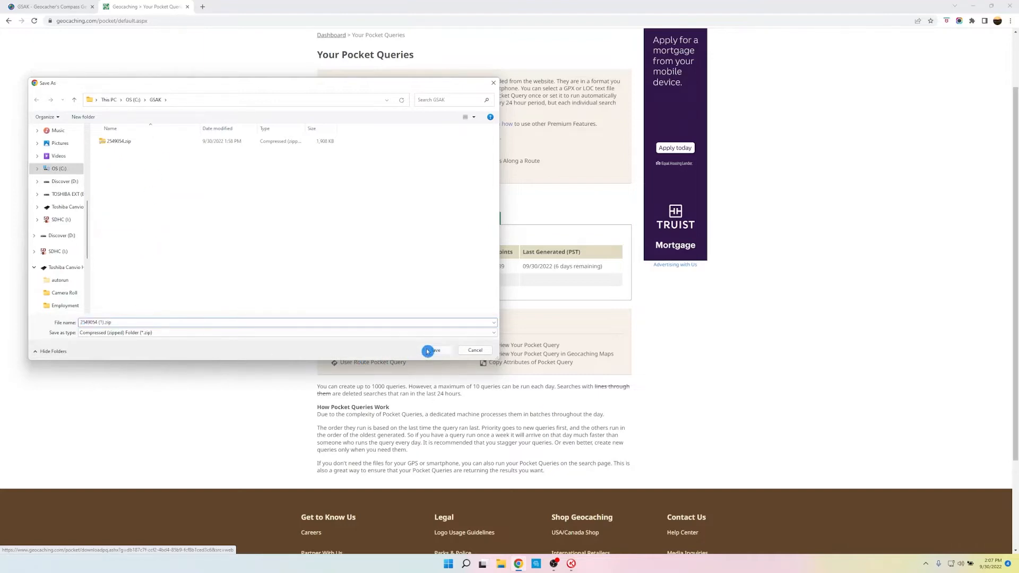
{"action": "left_click", "coordinate": [433, 351]}
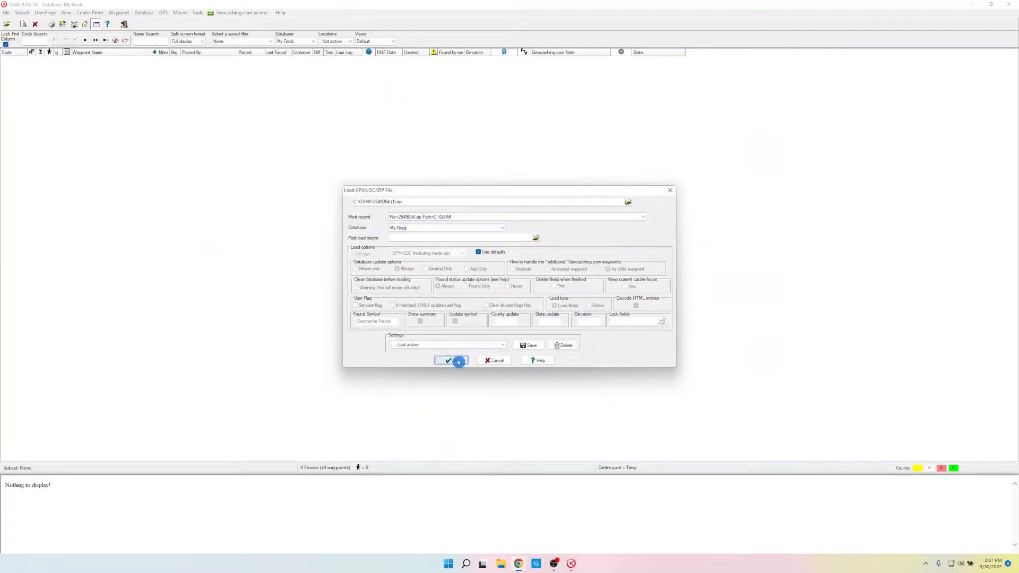
Load C:\GSAK\2549054 (1).zip into the My Finds database
{"action": "left_click", "coordinate": [449, 361]}
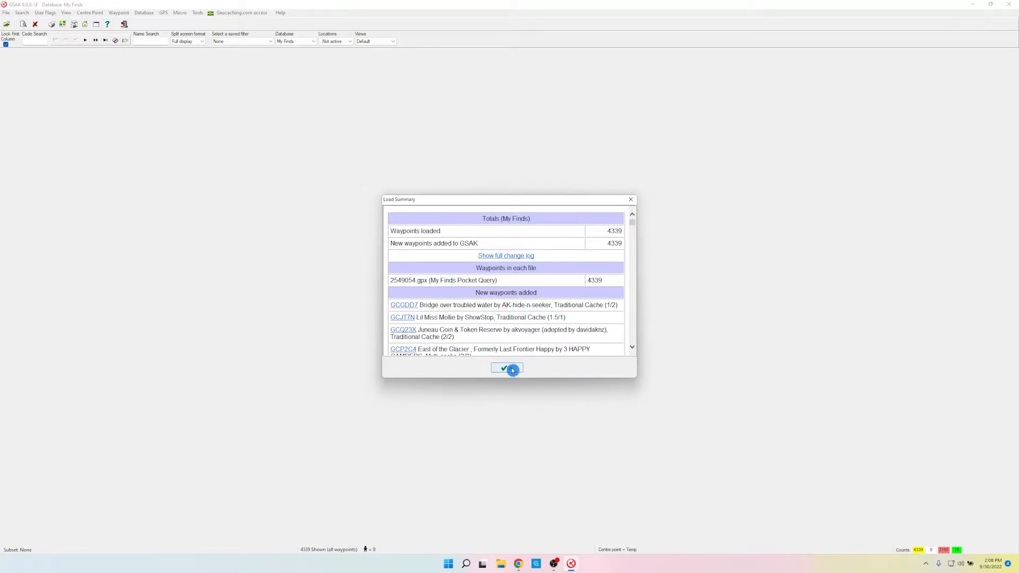
Dismiss the Load Summary so My Finds lists all 4339 found caches
{"action": "left_click", "coordinate": [505, 368]}
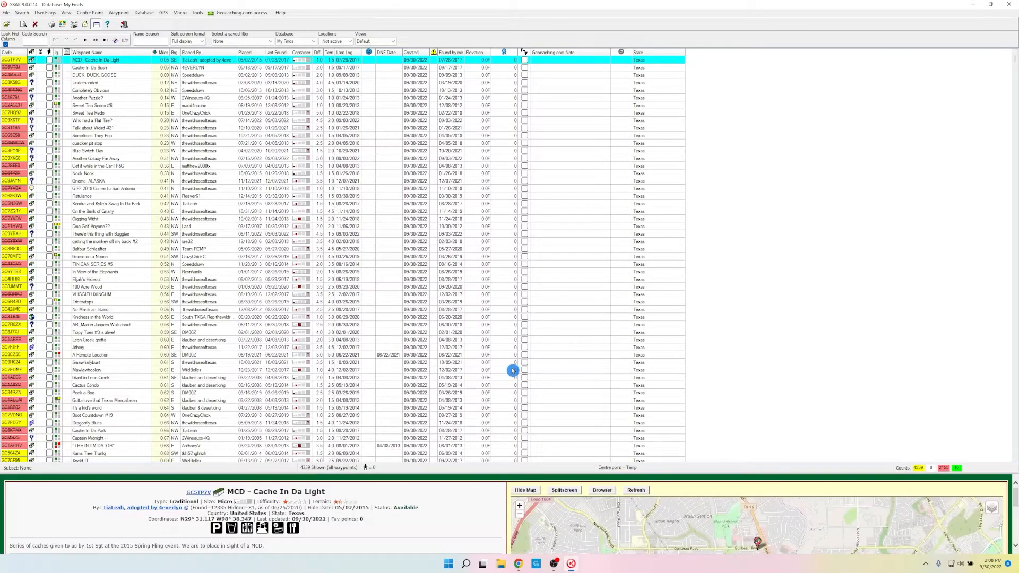
{"action": "mouse_move", "coordinate": [303, 476]}
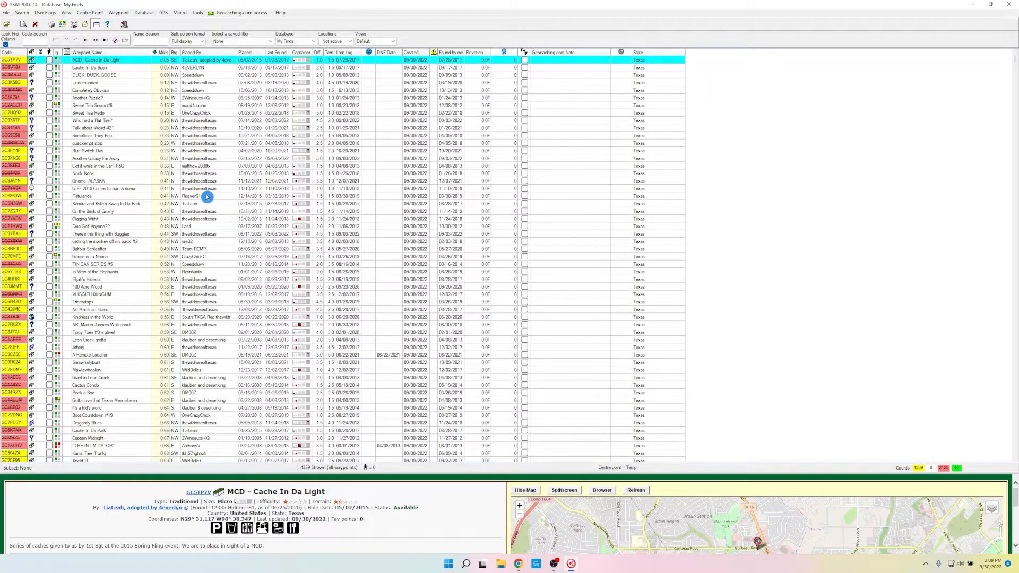
{"action": "mouse_move", "coordinate": [195, 204]}
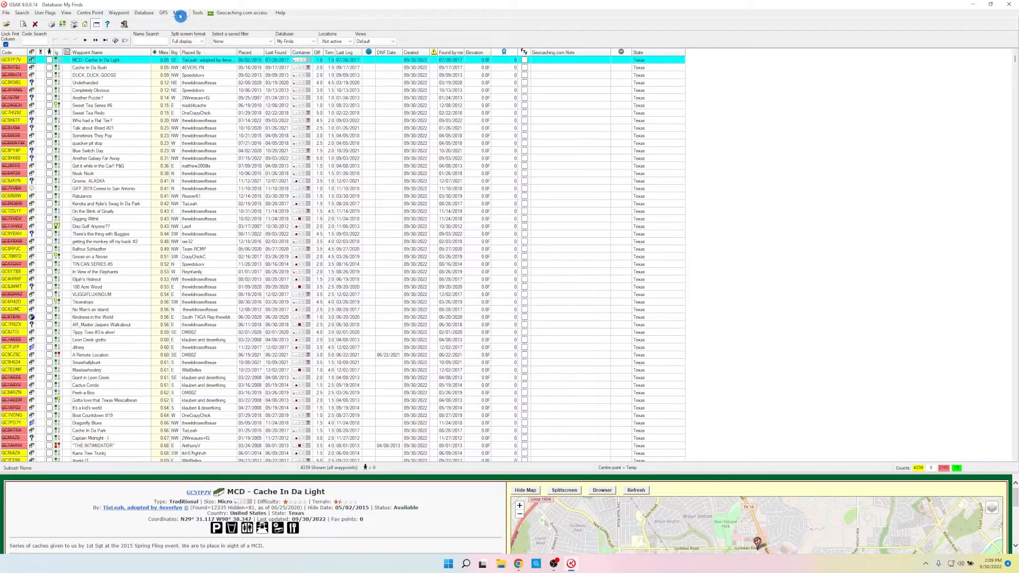
Bring up the Run Macro dialog listing the two installed macros
{"action": "left_click", "coordinate": [180, 13]}
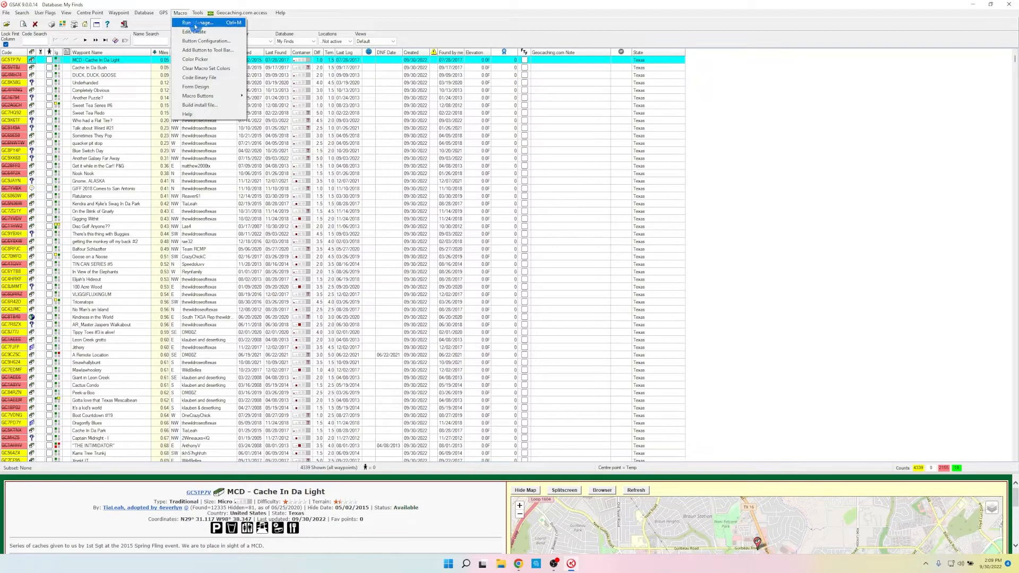
{"action": "left_click", "coordinate": [193, 23]}
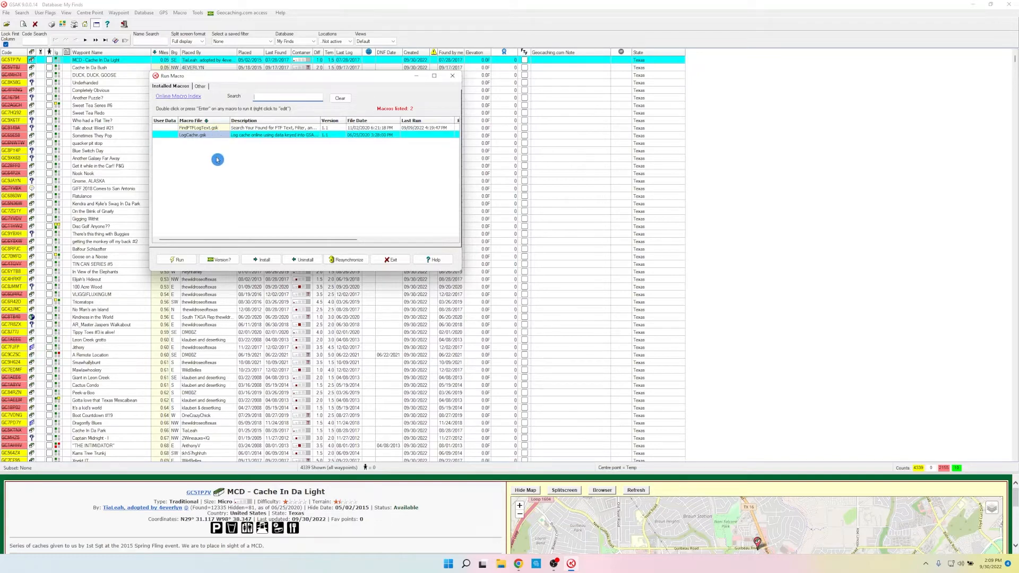
{"action": "mouse_move", "coordinate": [177, 95]}
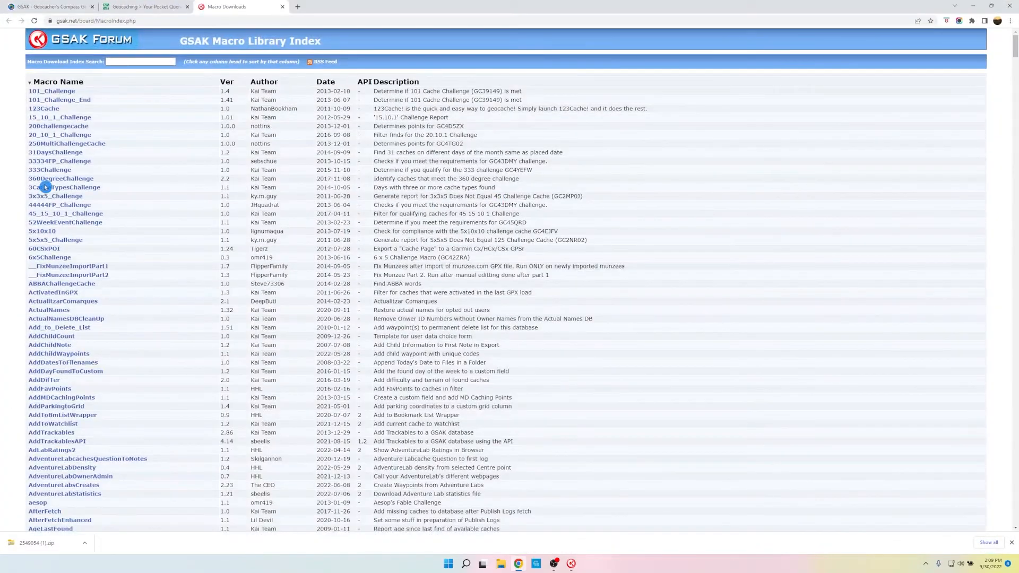
Search the Macro Library Index for 'findsta' to find the Find Statistics Generator
{"action": "scroll", "scroll_direction": "down", "scroll_amount": 3}
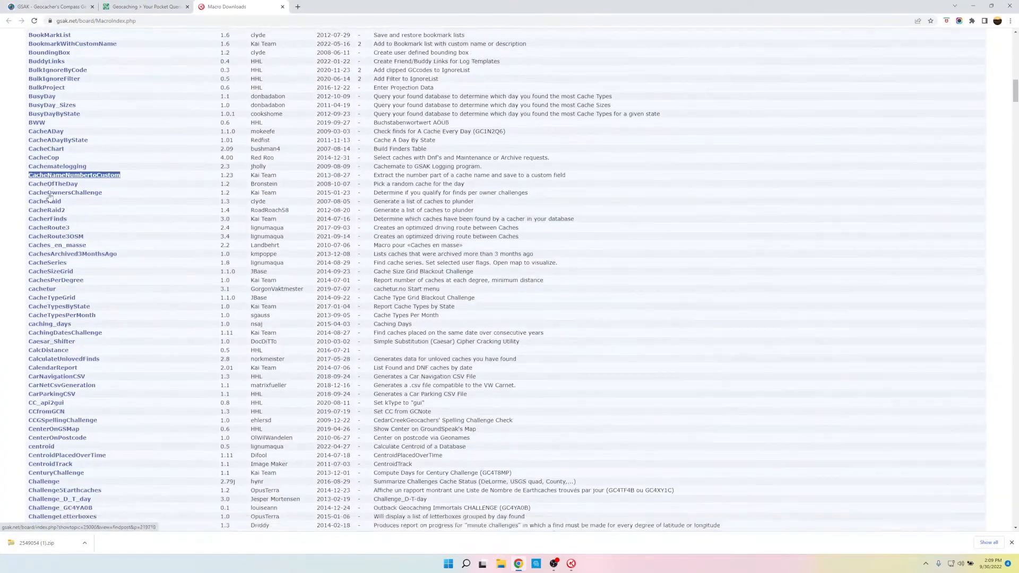
{"action": "scroll", "scroll_direction": "down", "scroll_amount": 3}
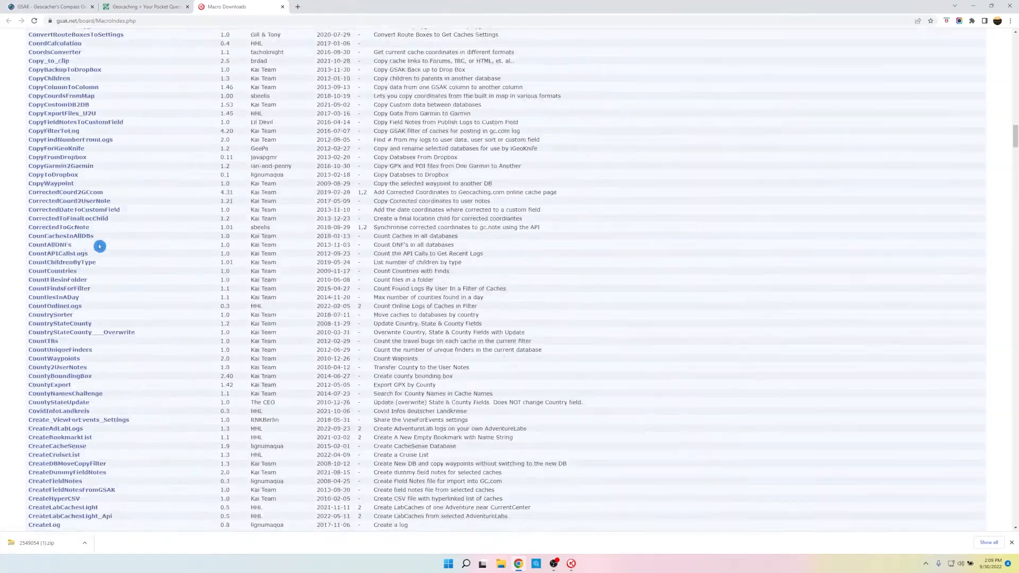
{"action": "scroll", "scroll_direction": "up", "scroll_amount": 3}
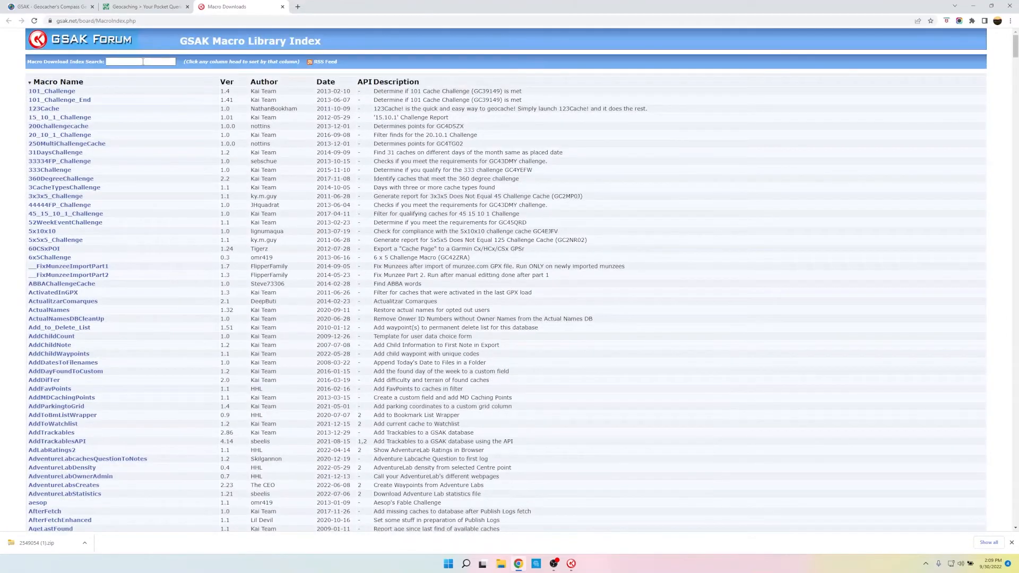
{"action": "left_click", "coordinate": [140, 61]}
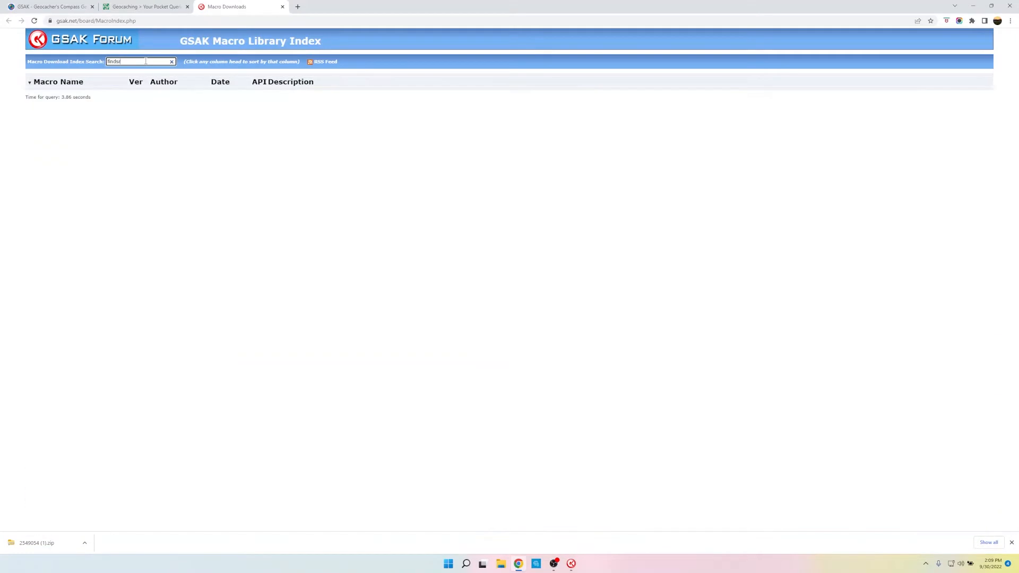
{"action": "type", "text": "findstat"}
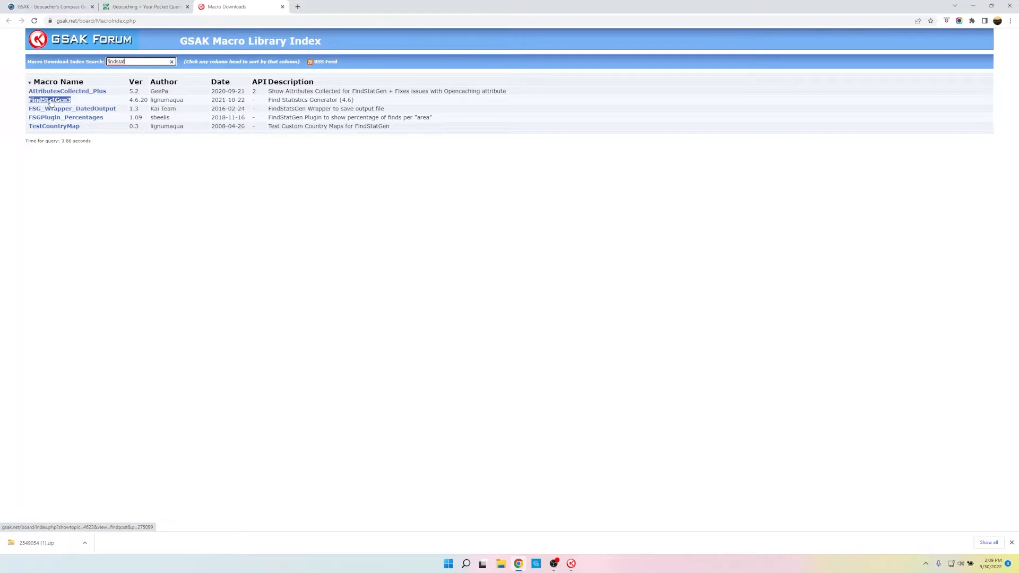
From the Find Statistics Generator topic, save FindStatGen3.gsk into C:\GSAK
{"action": "left_click", "coordinate": [49, 100]}
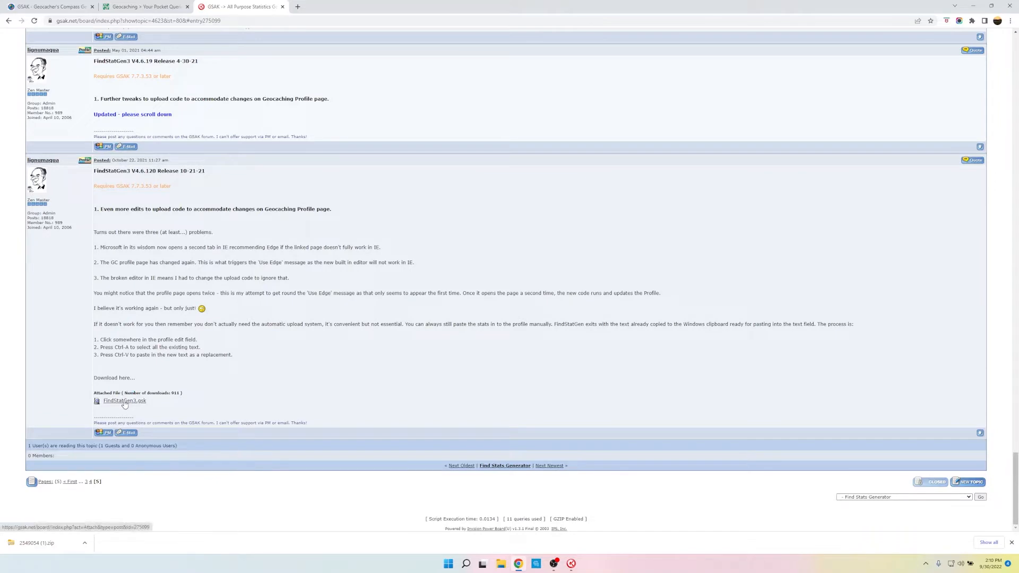
{"action": "mouse_move", "coordinate": [125, 400]}
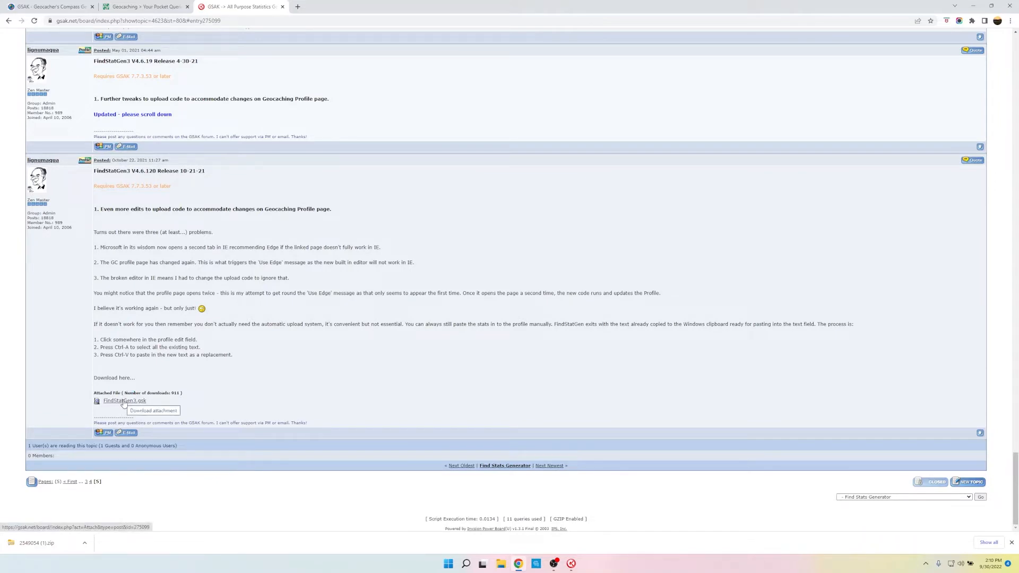
{"action": "left_click", "coordinate": [124, 400]}
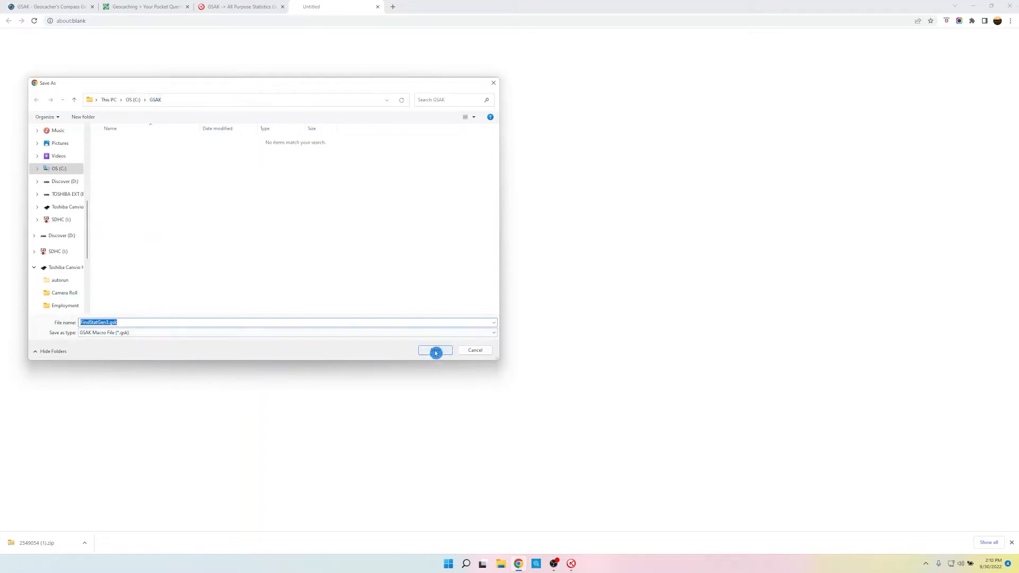
{"action": "left_click", "coordinate": [435, 350]}
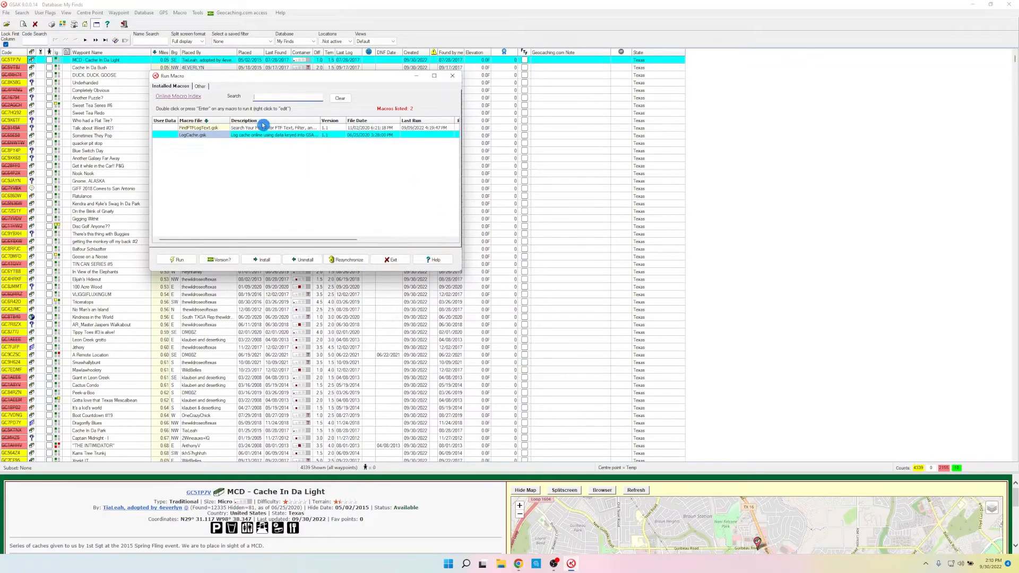
{"action": "mouse_move", "coordinate": [201, 105]}
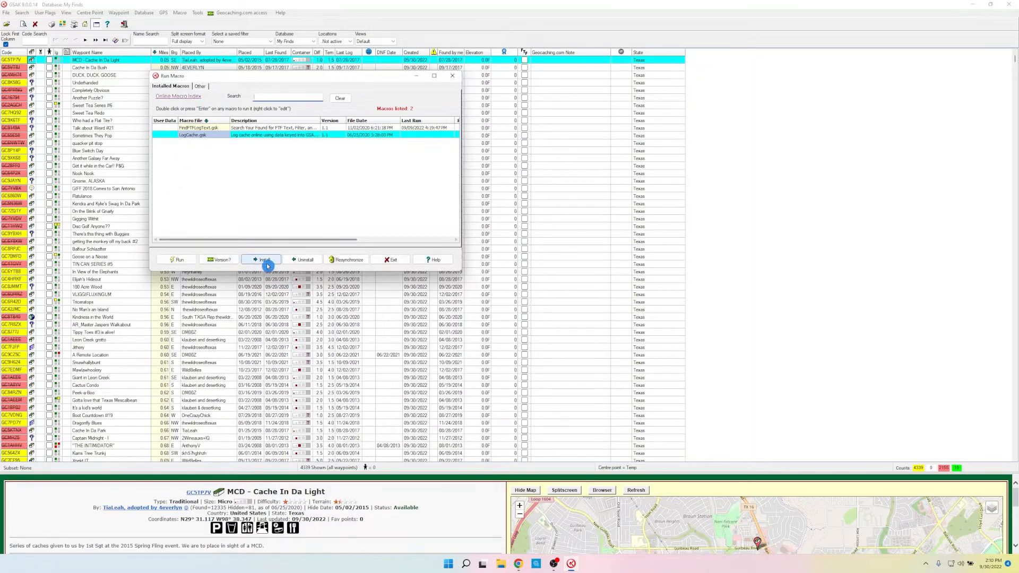
Install FindStatGen3.gsk from the GSAK folder as a third macro
{"action": "left_click", "coordinate": [261, 259]}
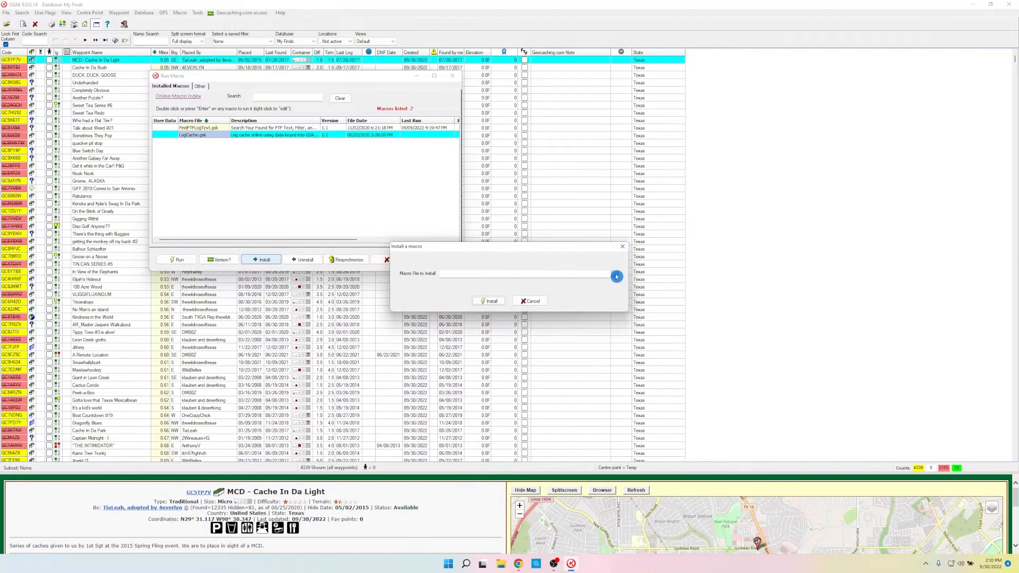
{"action": "left_click", "coordinate": [615, 276]}
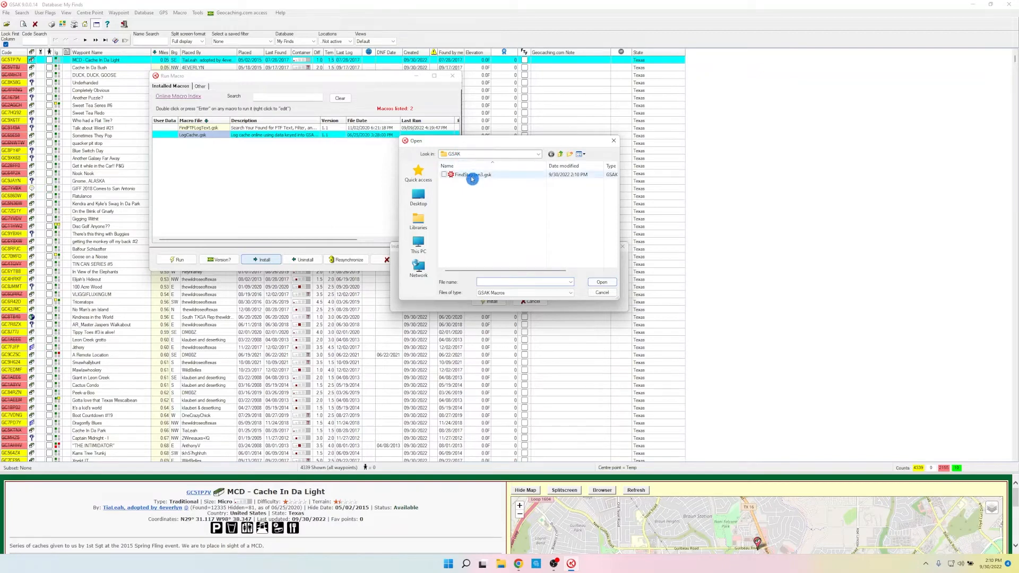
{"action": "mouse_move", "coordinate": [471, 176]}
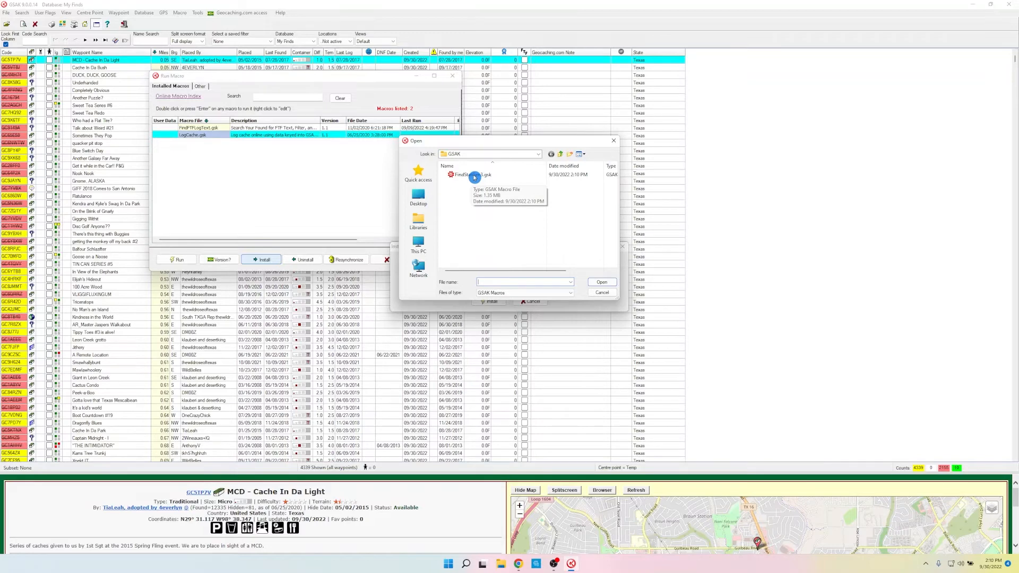
{"action": "left_click", "coordinate": [472, 174]}
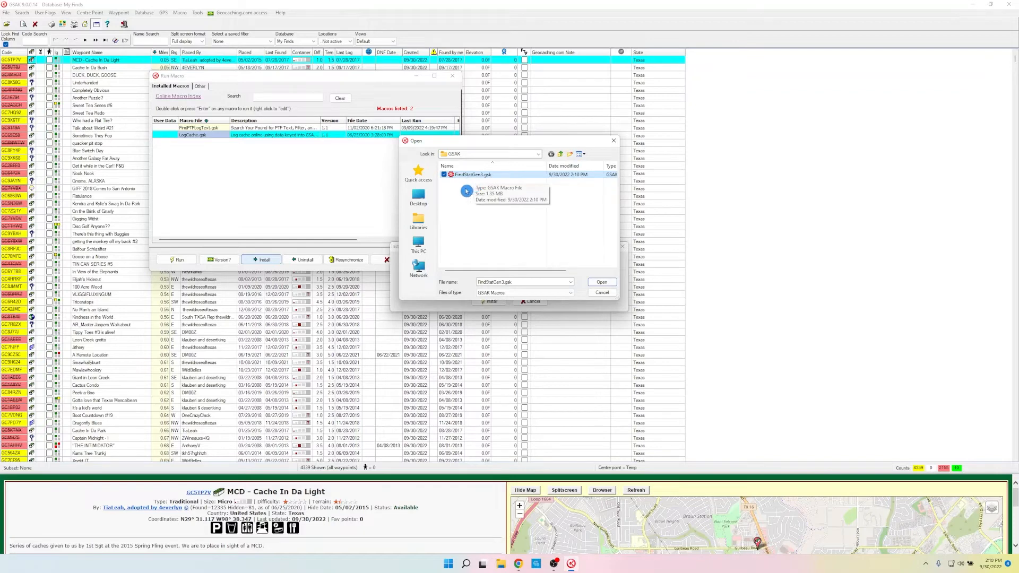
{"action": "left_click", "coordinate": [600, 281]}
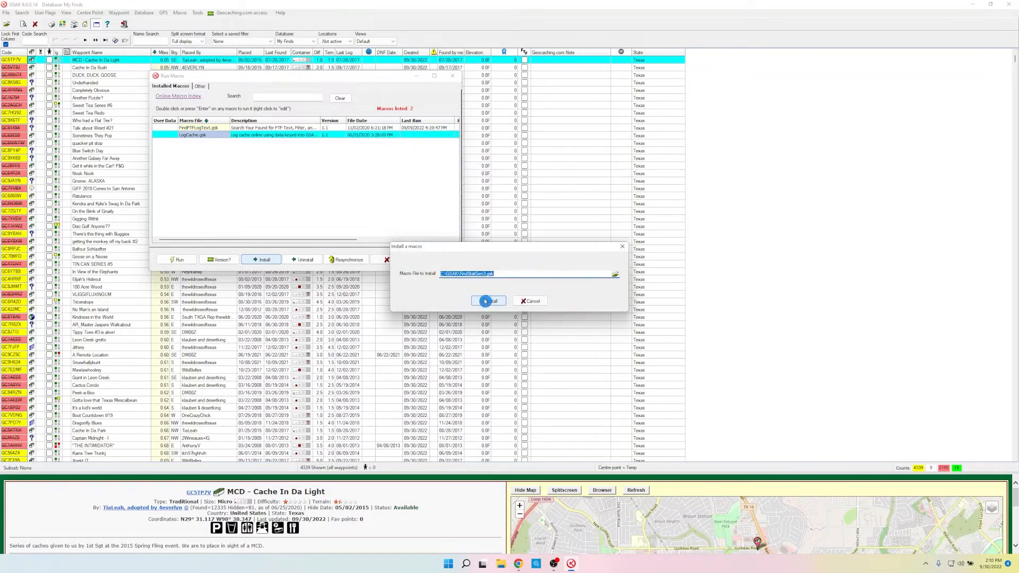
{"action": "left_click", "coordinate": [488, 300]}
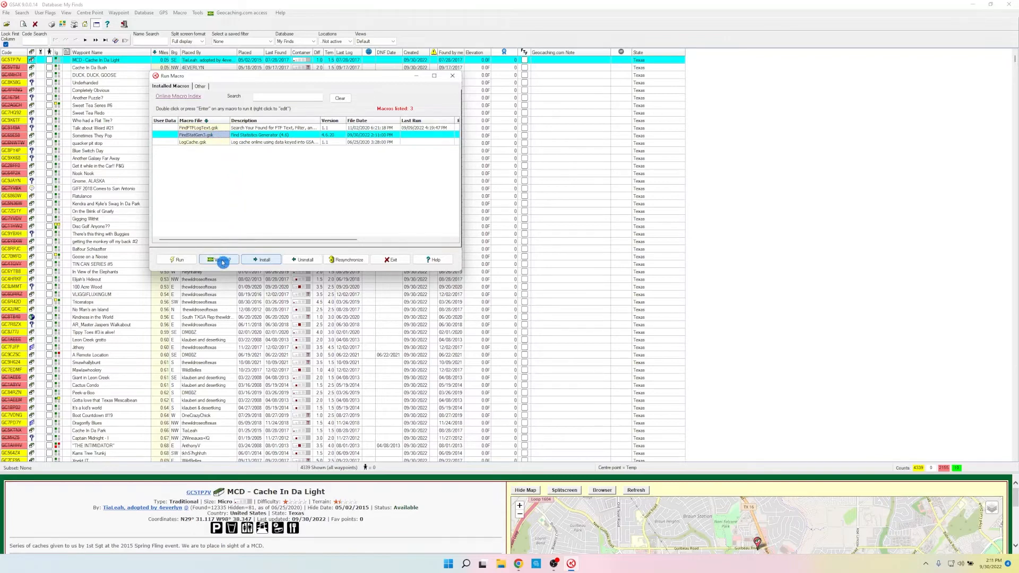
Run Version? on all macros and acknowledge that all are current
{"action": "left_click", "coordinate": [218, 258]}
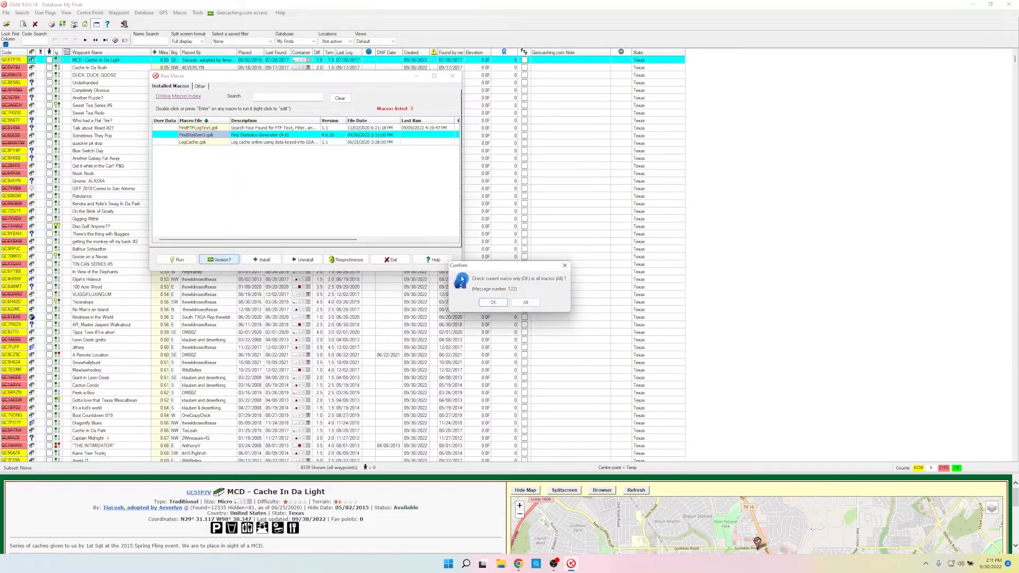
{"action": "mouse_move", "coordinate": [522, 287]}
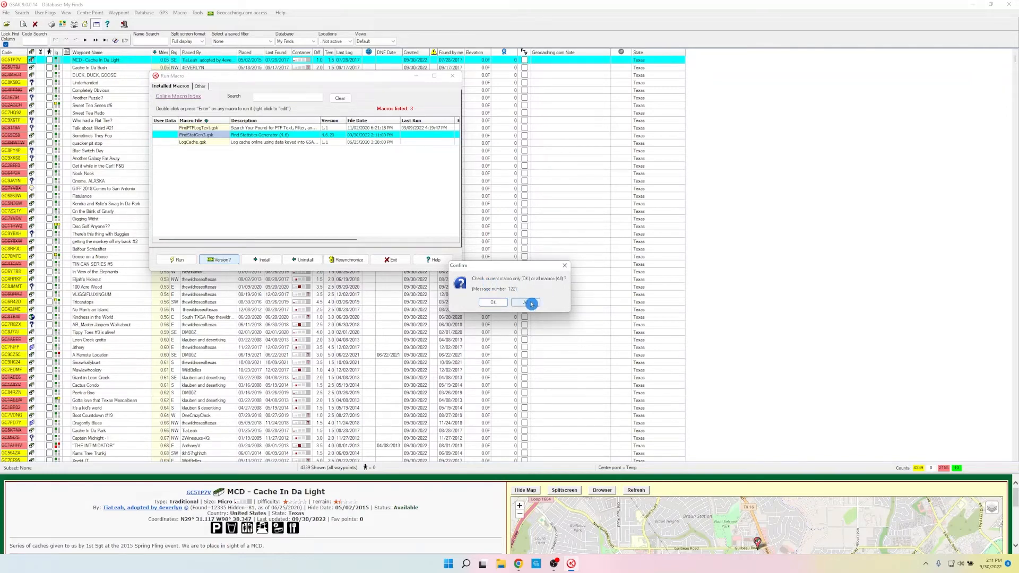
{"action": "left_click", "coordinate": [521, 303]}
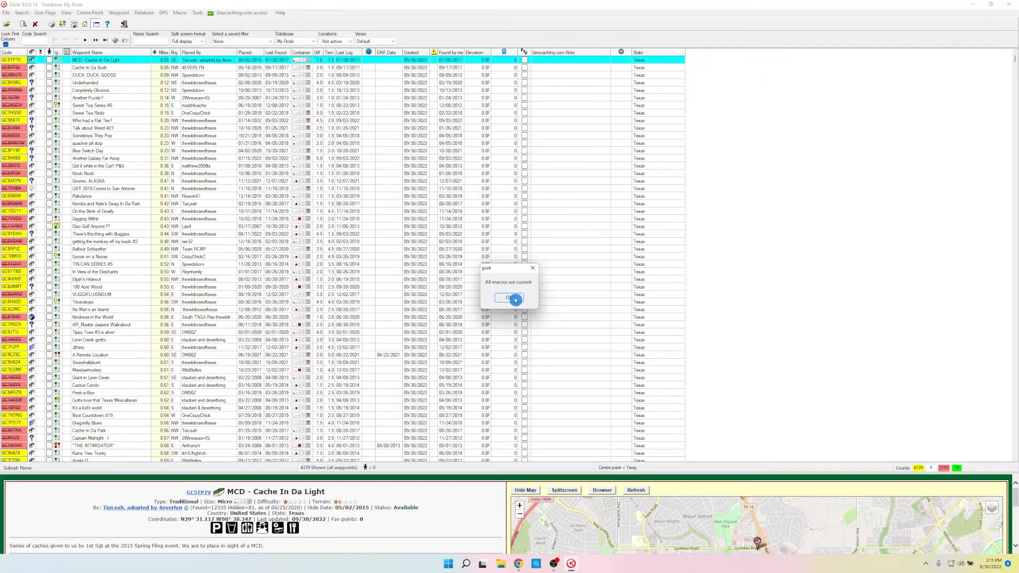
{"action": "left_click", "coordinate": [510, 298]}
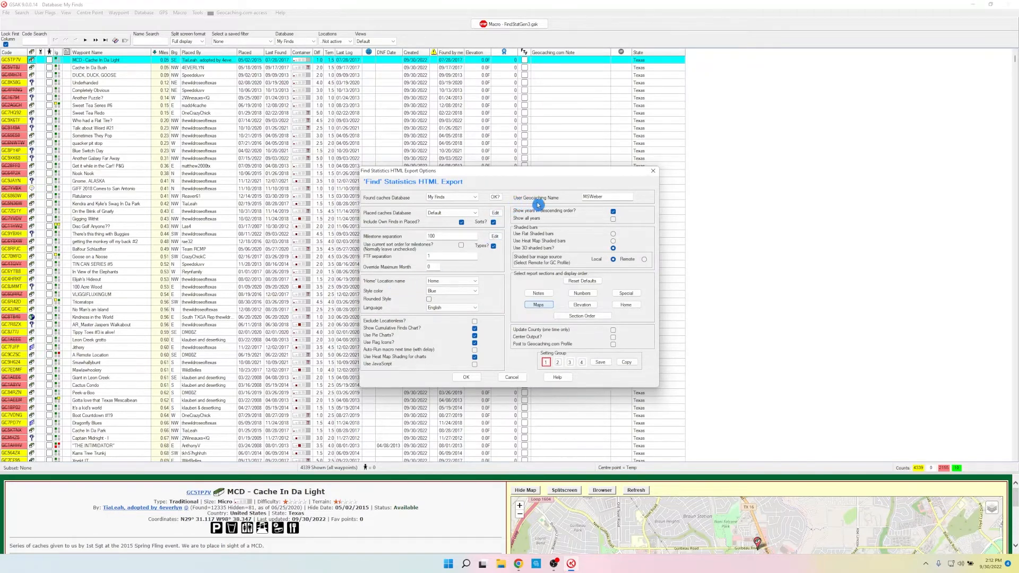
Accept the Find Statistics HTML Export Options to produce the 4339-find statistics page
{"action": "left_click", "coordinate": [603, 197]}
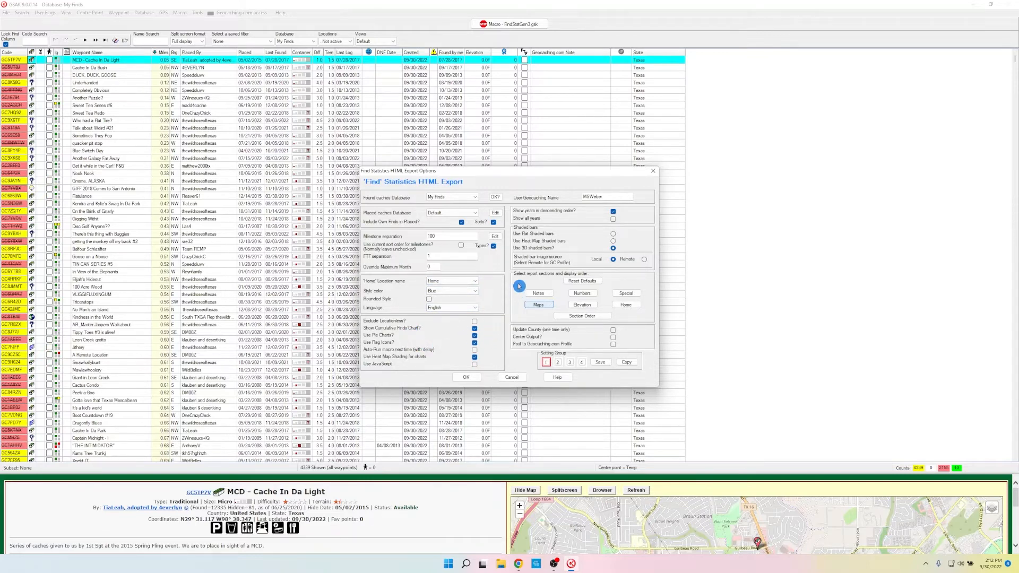
{"action": "mouse_move", "coordinate": [500, 304]}
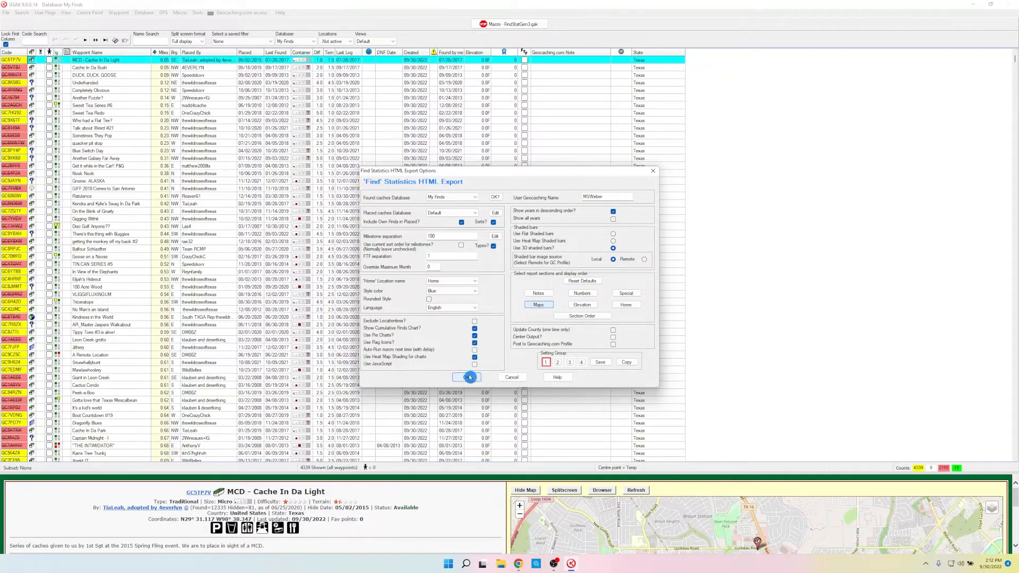
{"action": "left_click", "coordinate": [468, 378]}
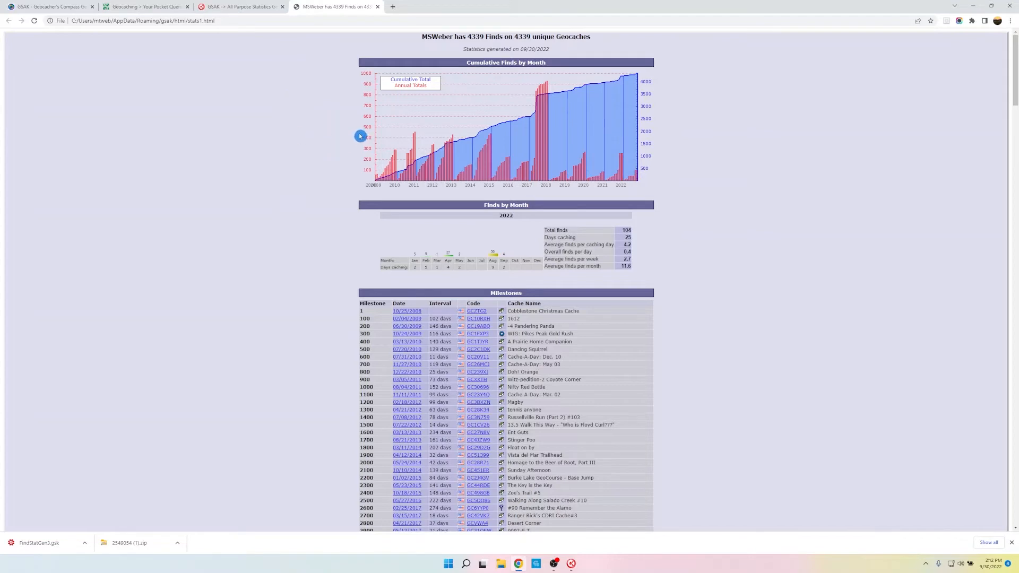
{"action": "mouse_move", "coordinate": [321, 148]}
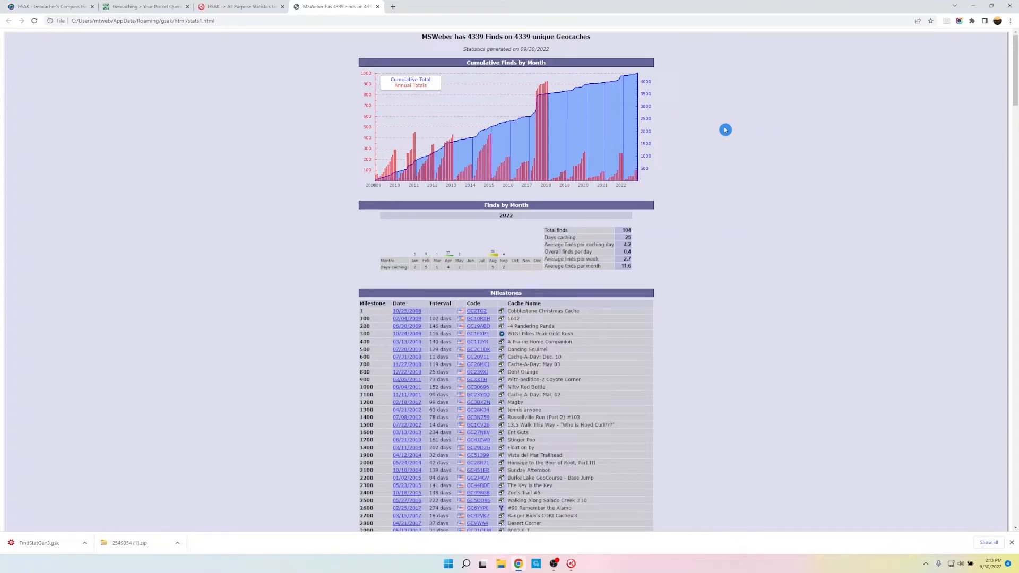
Scroll through the local stats1.html output past the region maps, pie charts and Some Numbers table
{"action": "scroll", "scroll_direction": "down", "scroll_amount": 3}
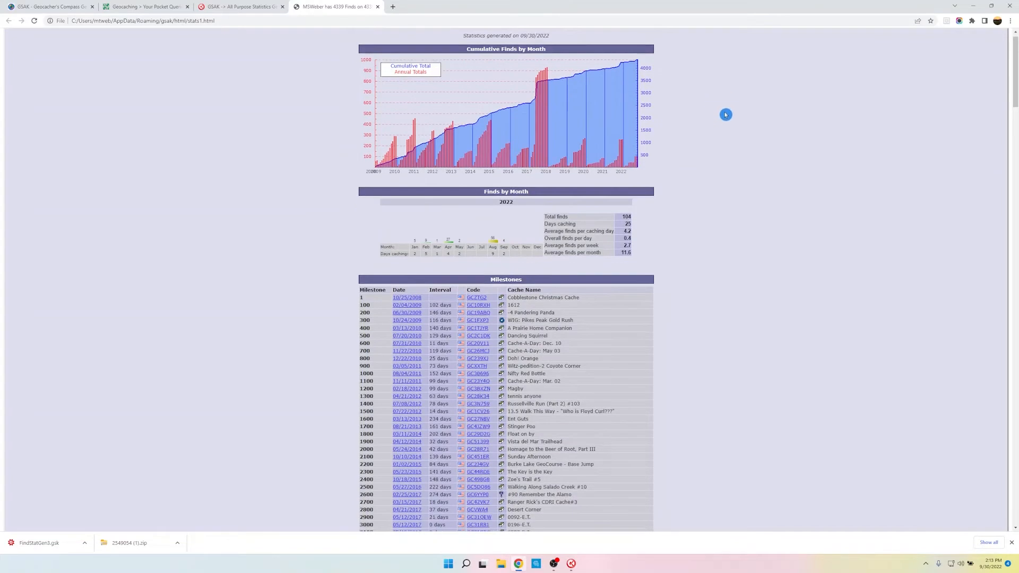
{"action": "scroll", "scroll_direction": "down", "scroll_amount": 3}
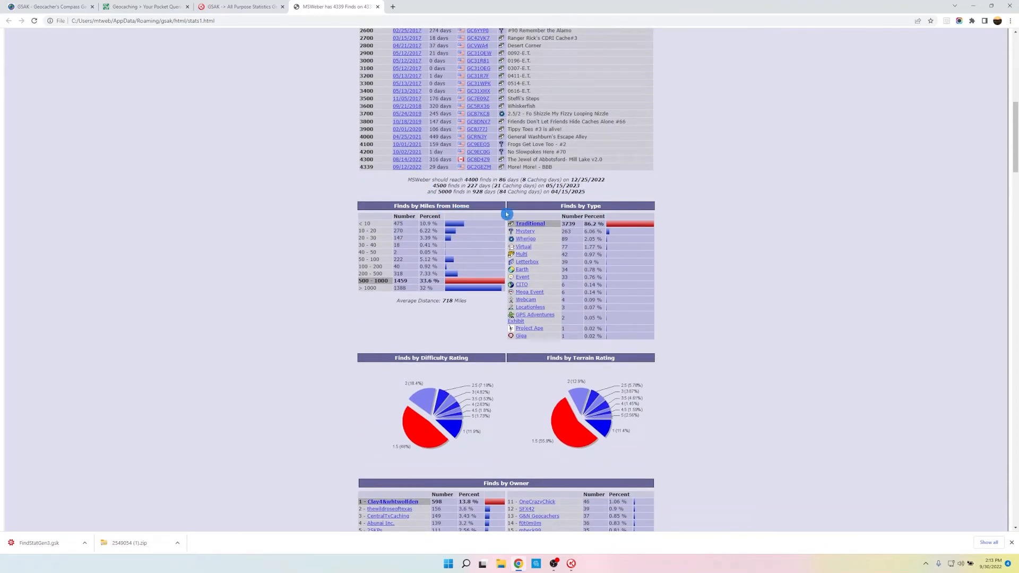
{"action": "scroll", "scroll_direction": "down", "scroll_amount": 3}
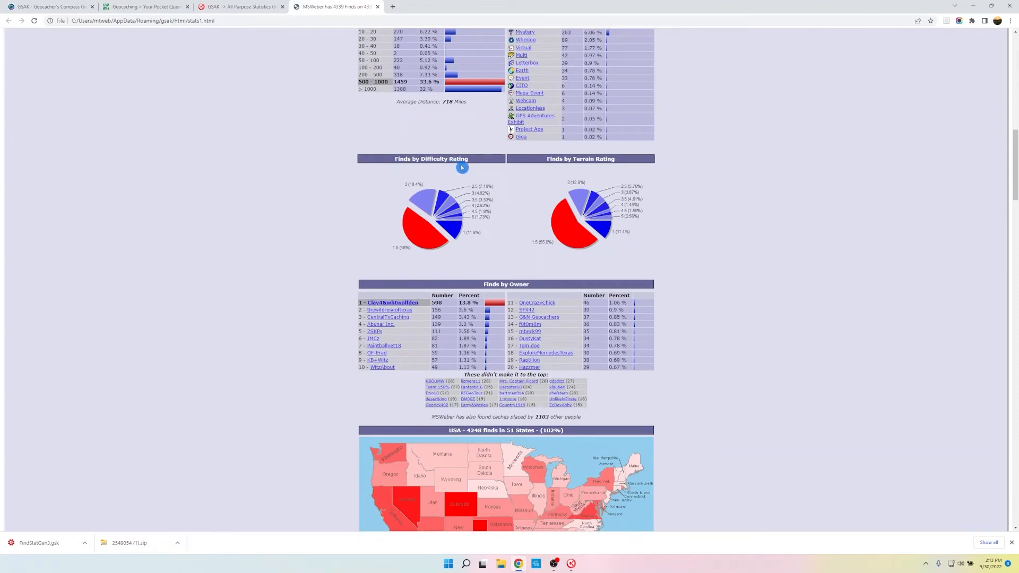
{"action": "mouse_move", "coordinate": [564, 207]}
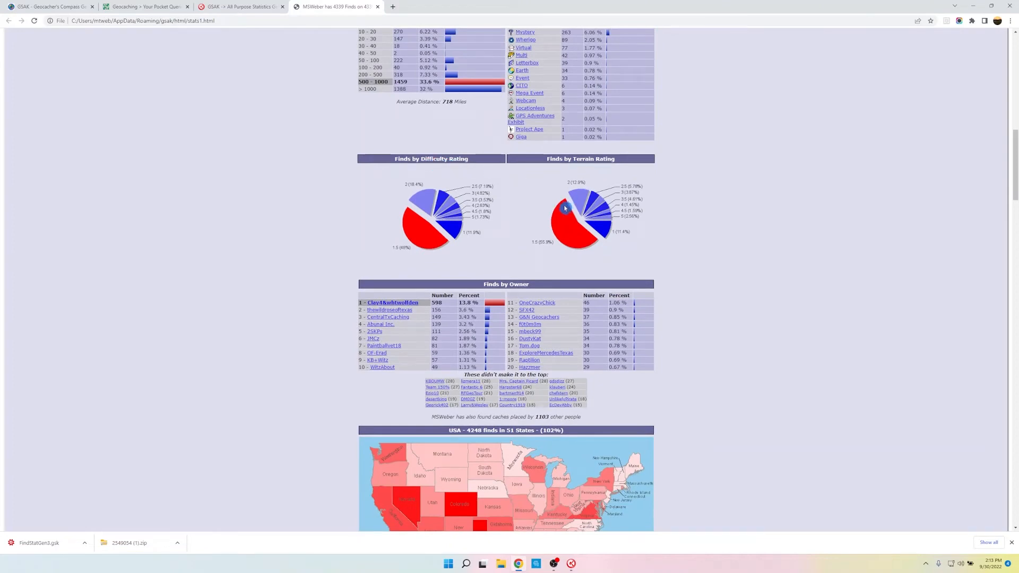
{"action": "scroll", "scroll_direction": "down", "scroll_amount": 3}
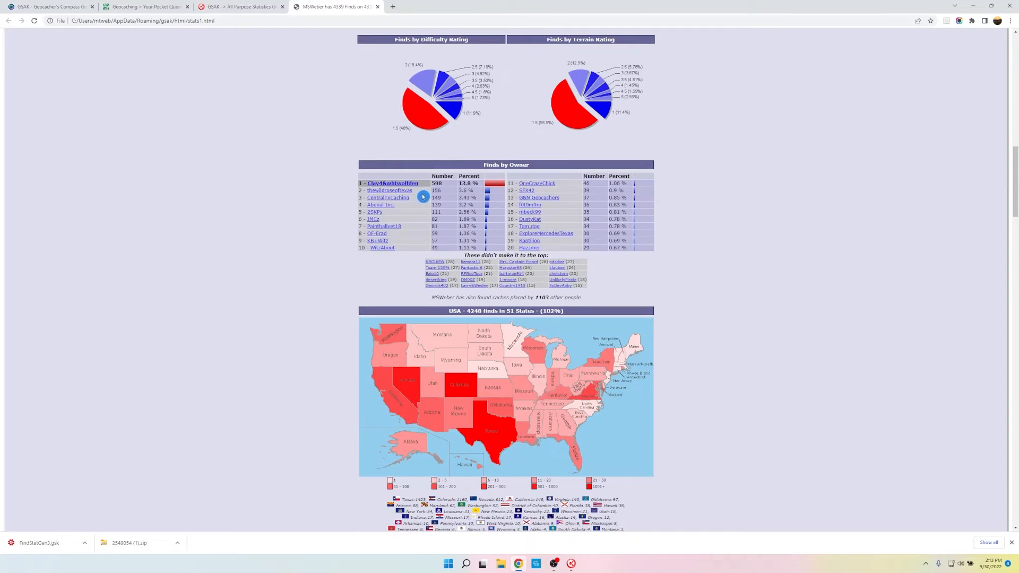
{"action": "scroll", "scroll_direction": "down", "scroll_amount": 3}
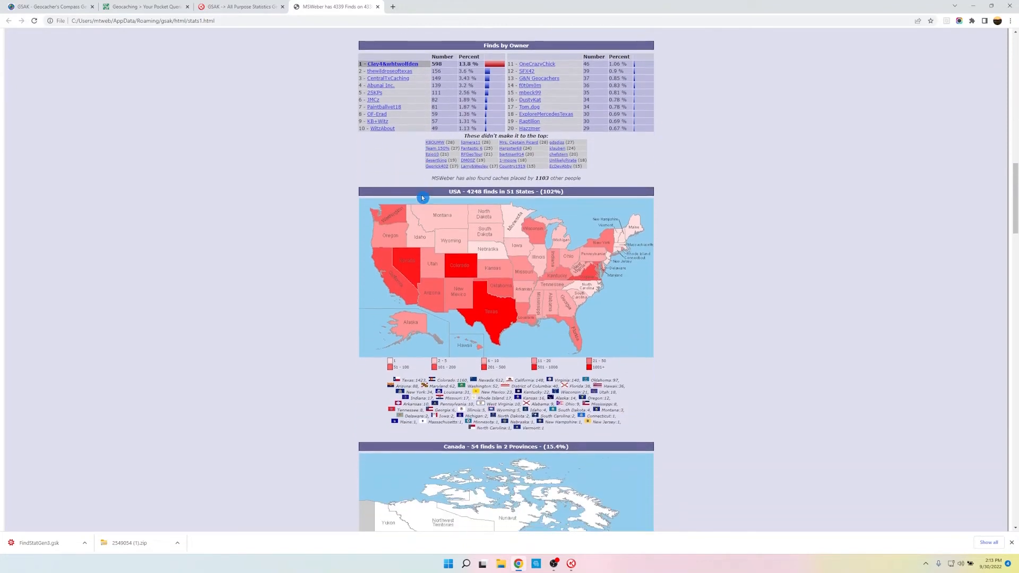
{"action": "mouse_move", "coordinate": [466, 262]}
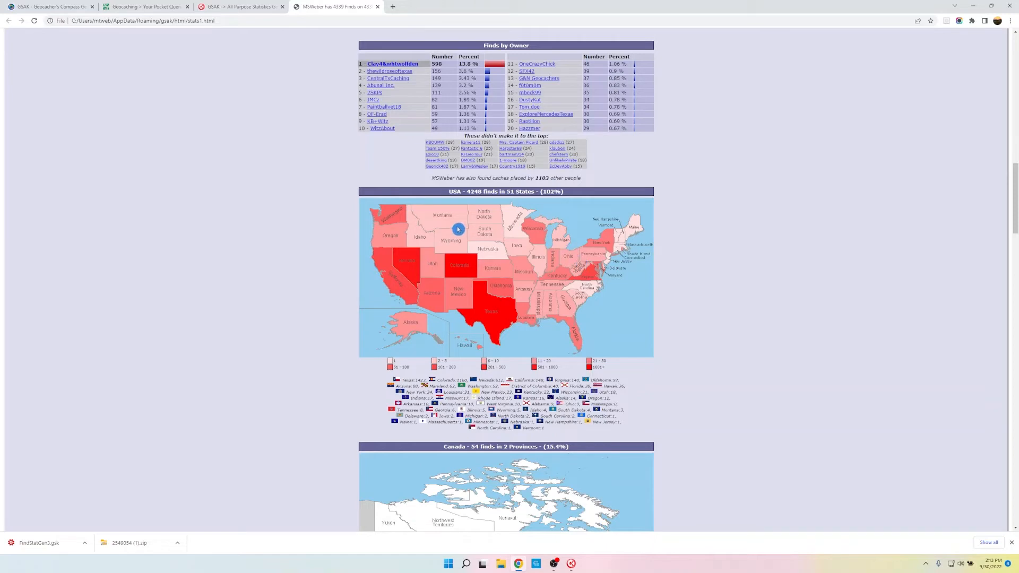
{"action": "mouse_move", "coordinate": [614, 279]}
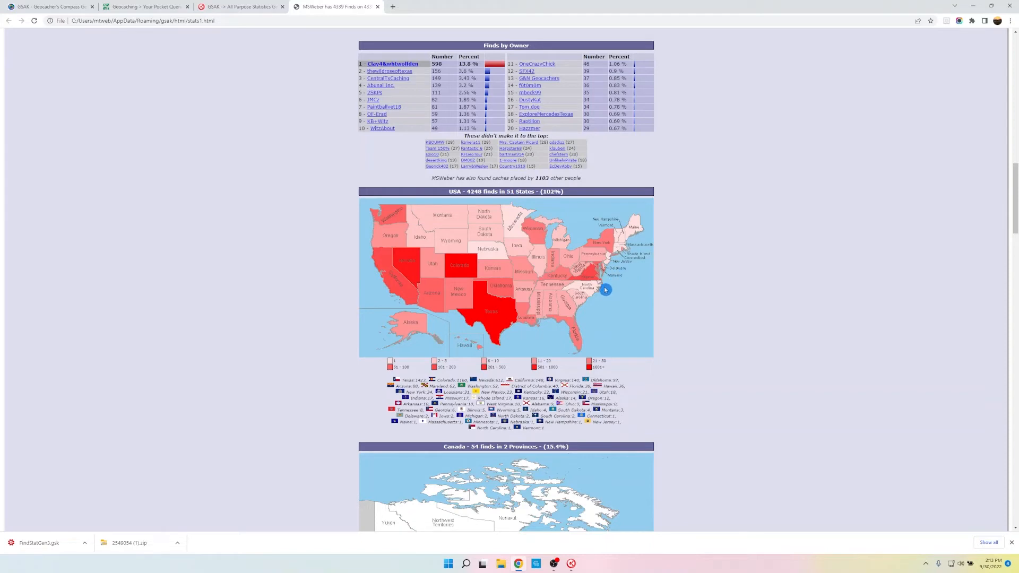
{"action": "scroll", "scroll_direction": "down", "scroll_amount": 3}
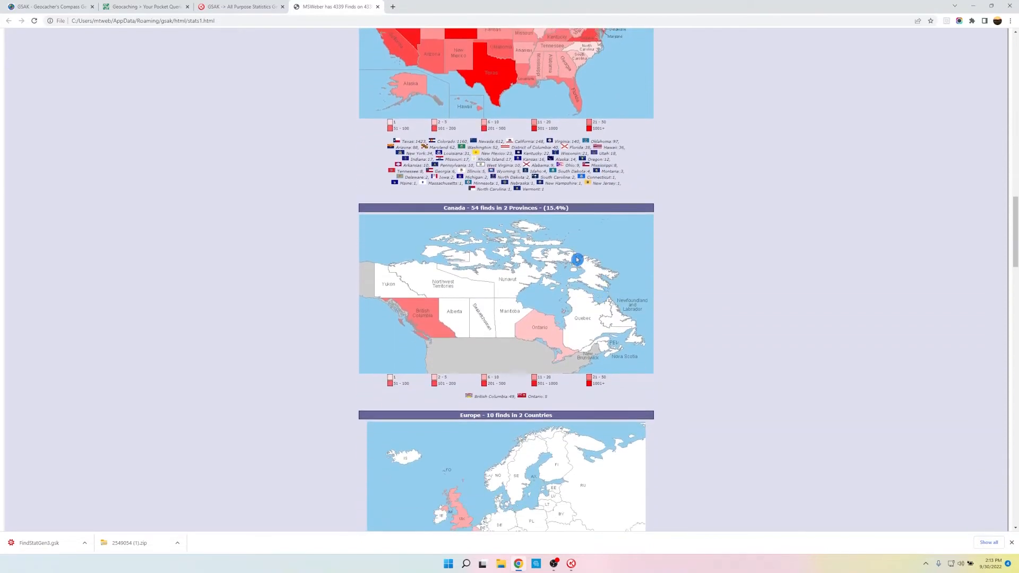
{"action": "mouse_move", "coordinate": [576, 358]}
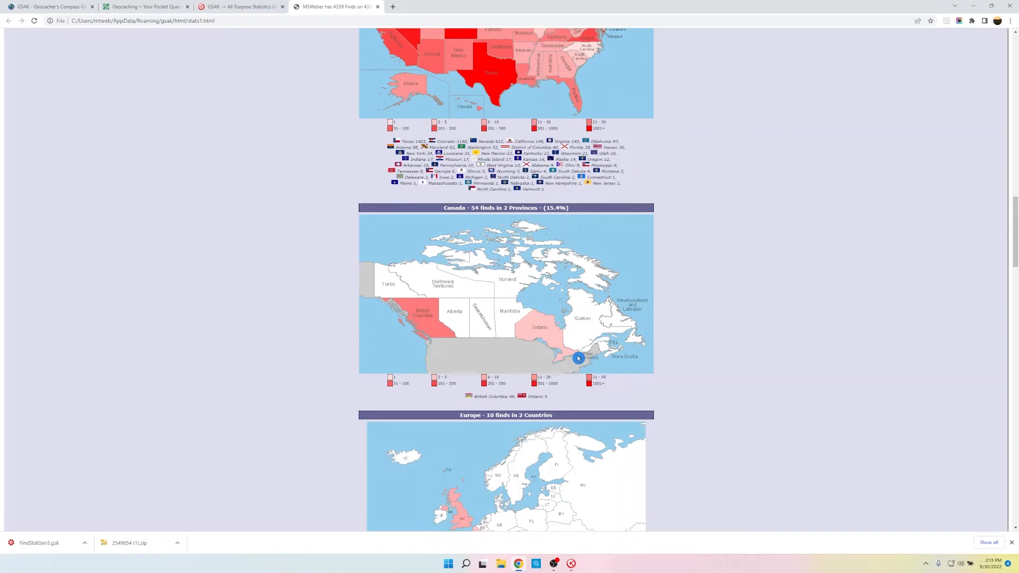
{"action": "scroll", "scroll_direction": "down", "scroll_amount": 3}
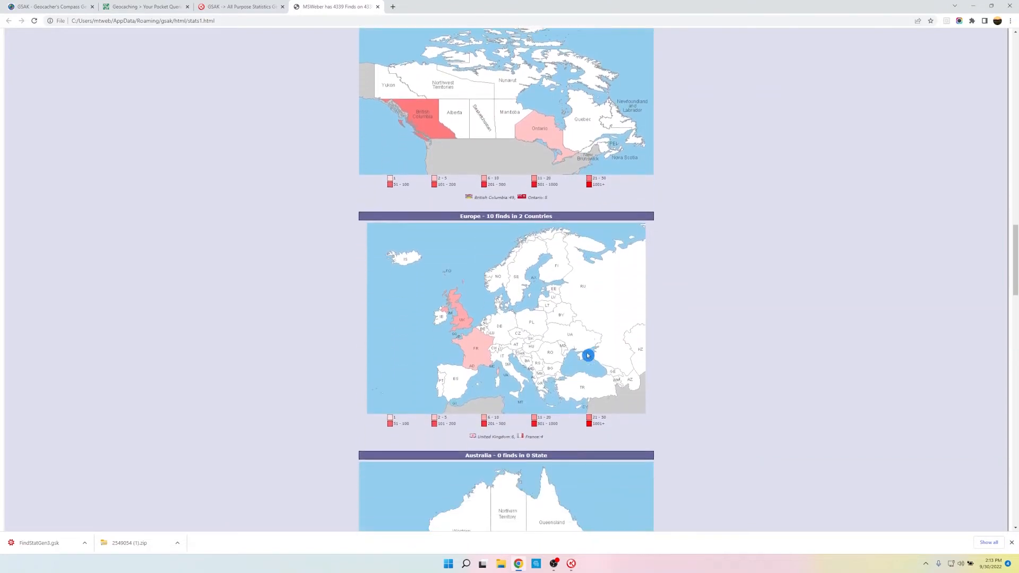
{"action": "scroll", "scroll_direction": "down", "scroll_amount": 3}
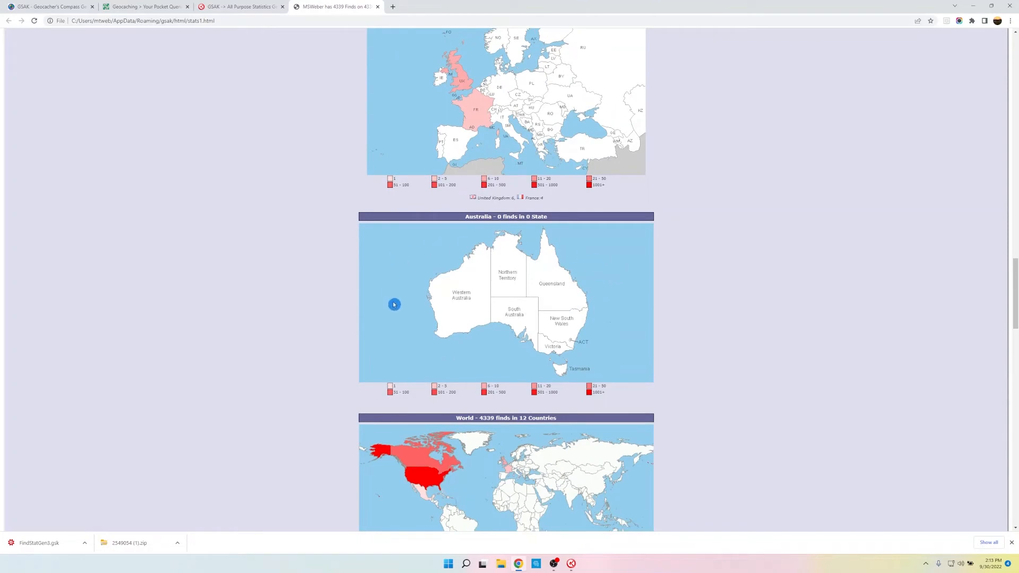
{"action": "scroll", "scroll_direction": "down", "scroll_amount": 3}
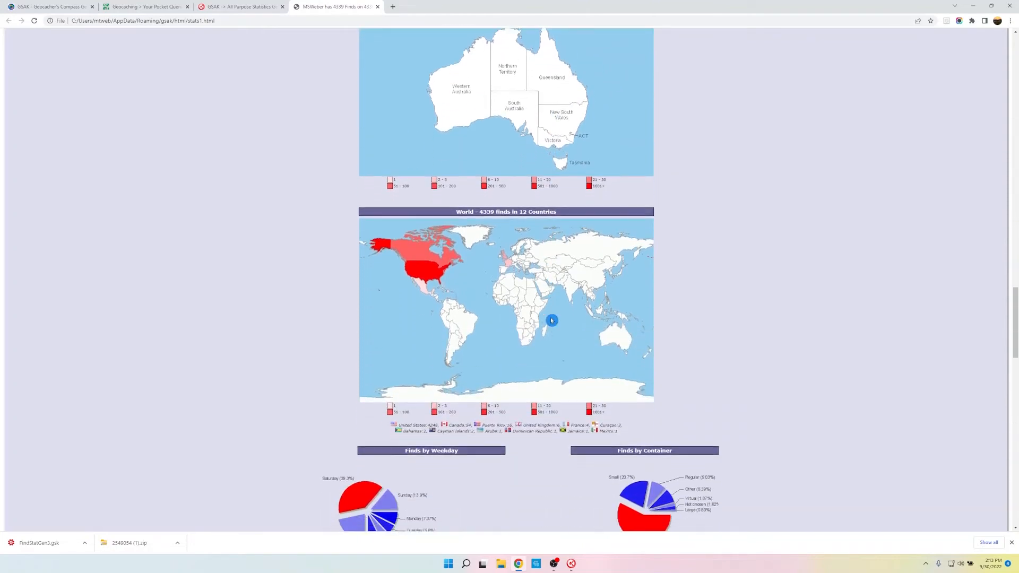
{"action": "scroll", "scroll_direction": "down", "scroll_amount": 3}
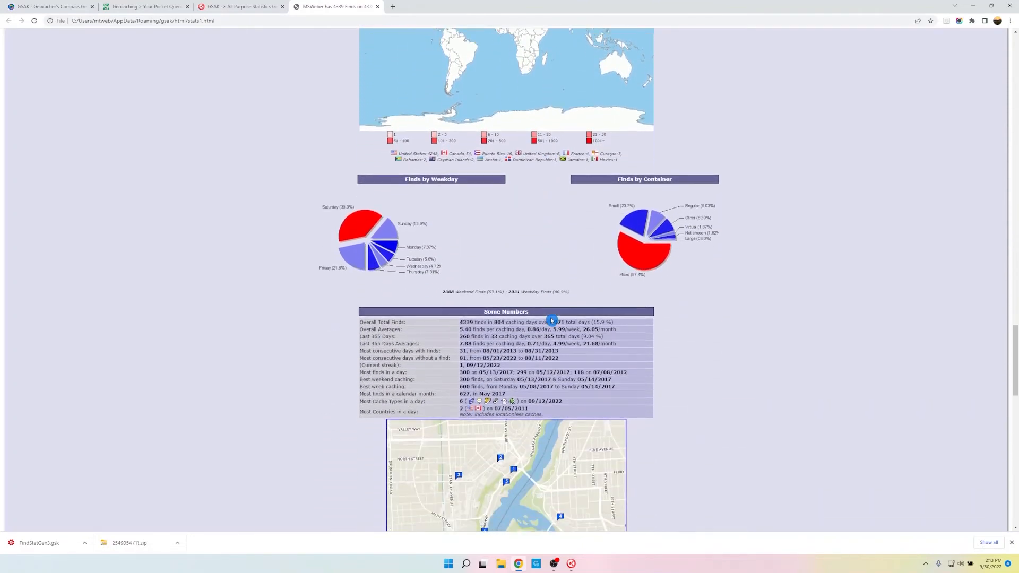
{"action": "scroll", "scroll_direction": "down", "scroll_amount": 3}
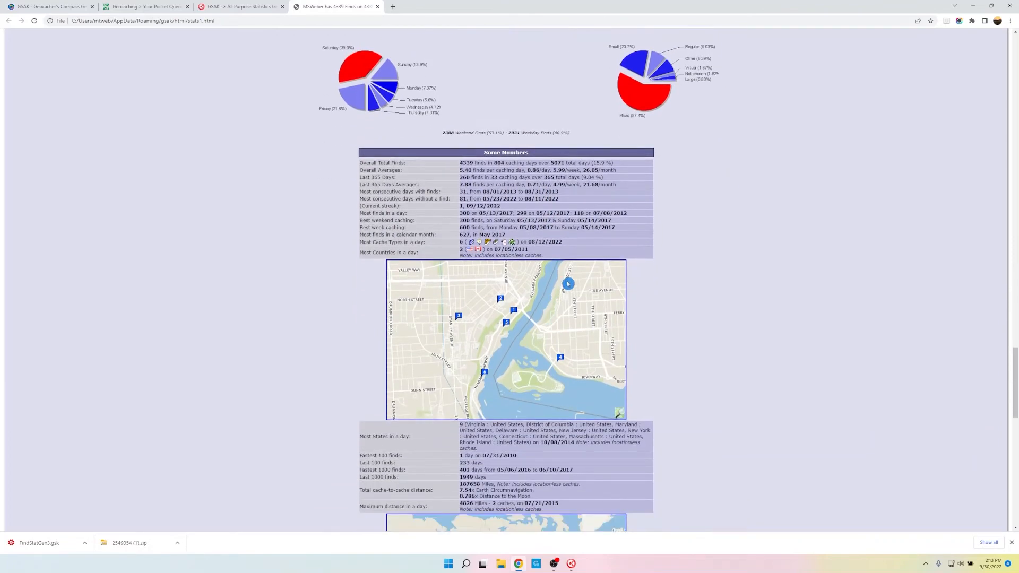
{"action": "scroll", "scroll_direction": "down", "scroll_amount": 3}
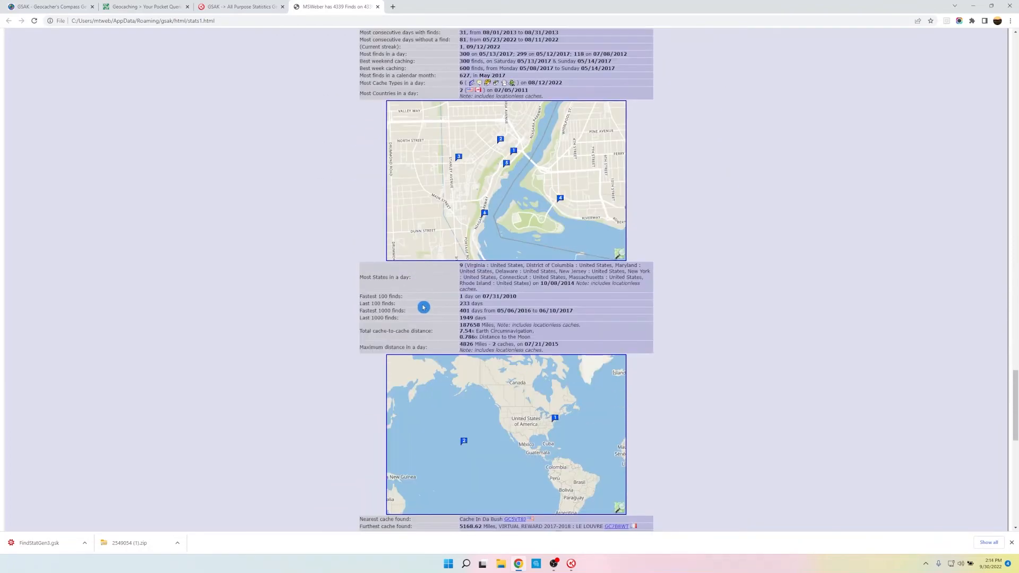
{"action": "scroll", "scroll_direction": "down", "scroll_amount": 3}
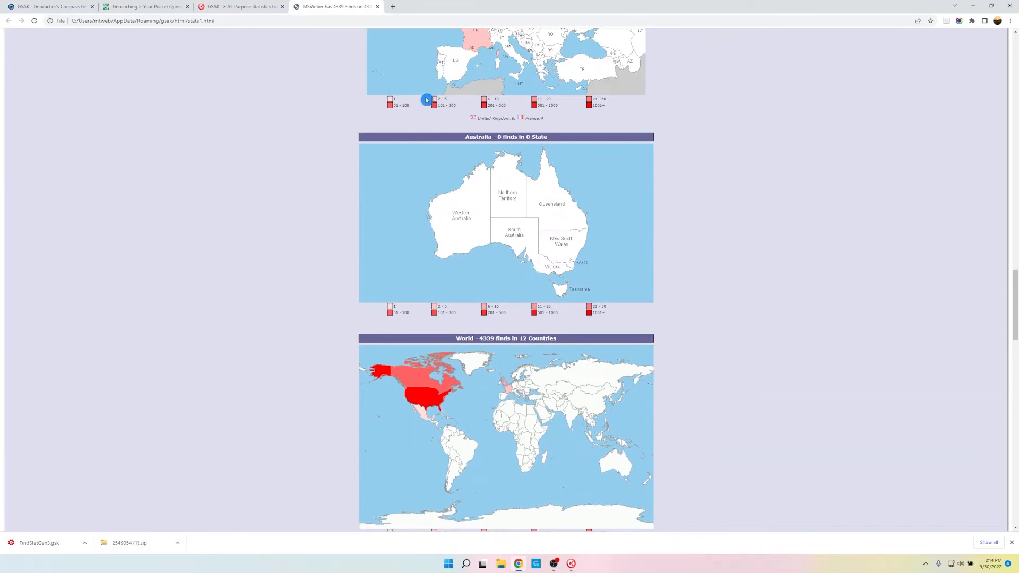
{"action": "mouse_move", "coordinate": [508, 178]}
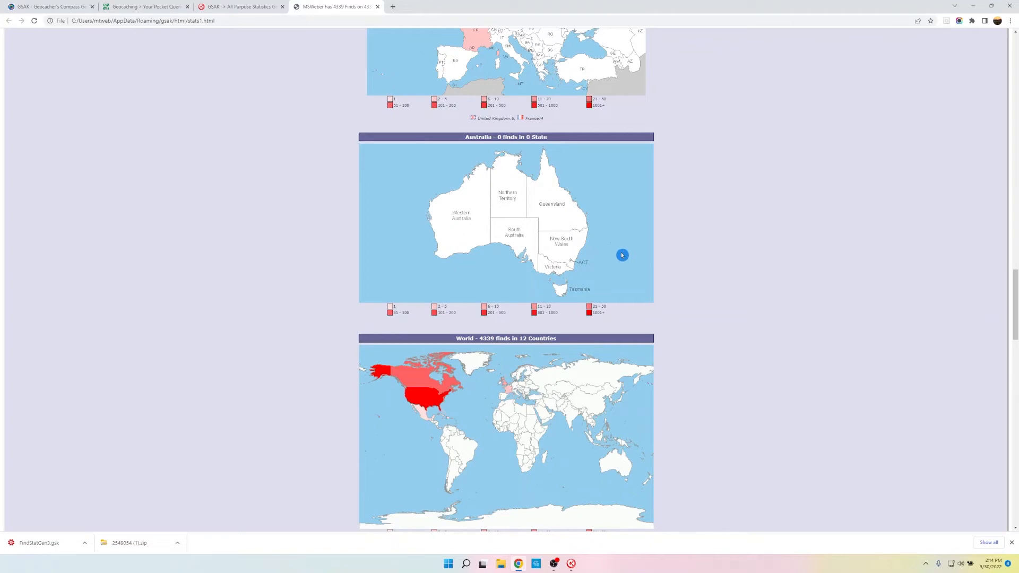
{"action": "mouse_move", "coordinate": [449, 118]}
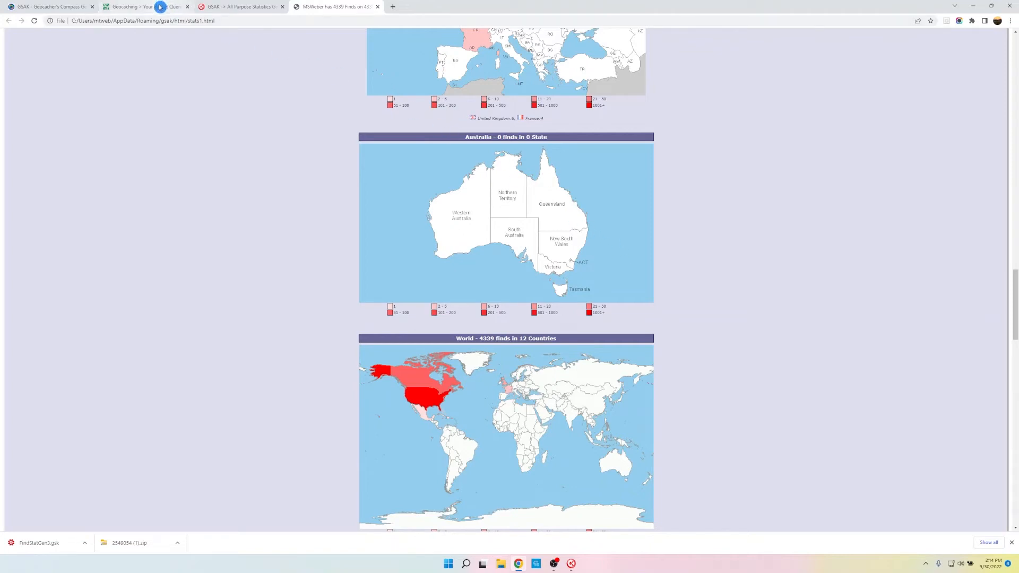
Switch to the Geocaching dashboard and view the MSWeber public profile with its About section
{"action": "left_click", "coordinate": [140, 6]}
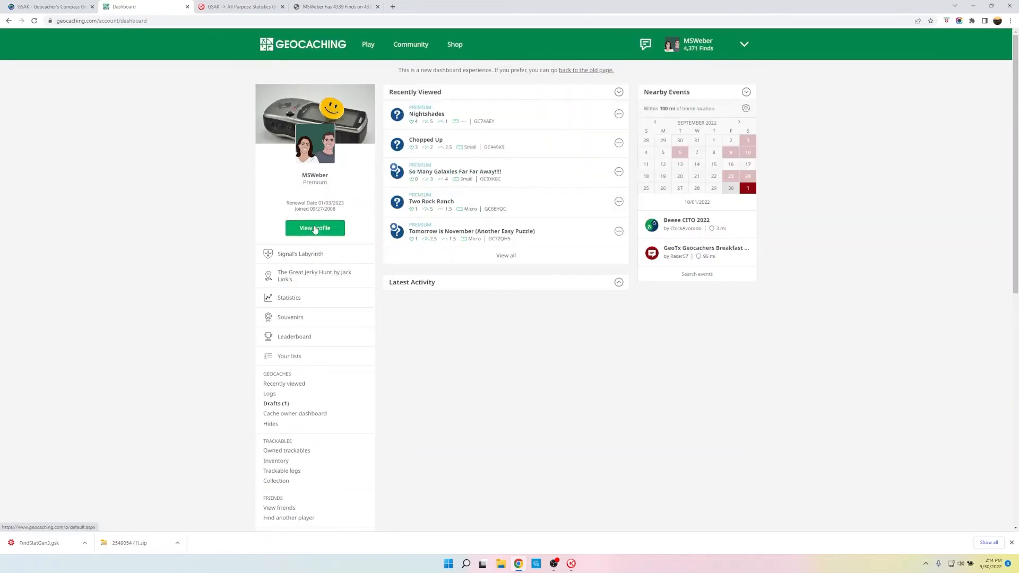
{"action": "left_click", "coordinate": [314, 227]}
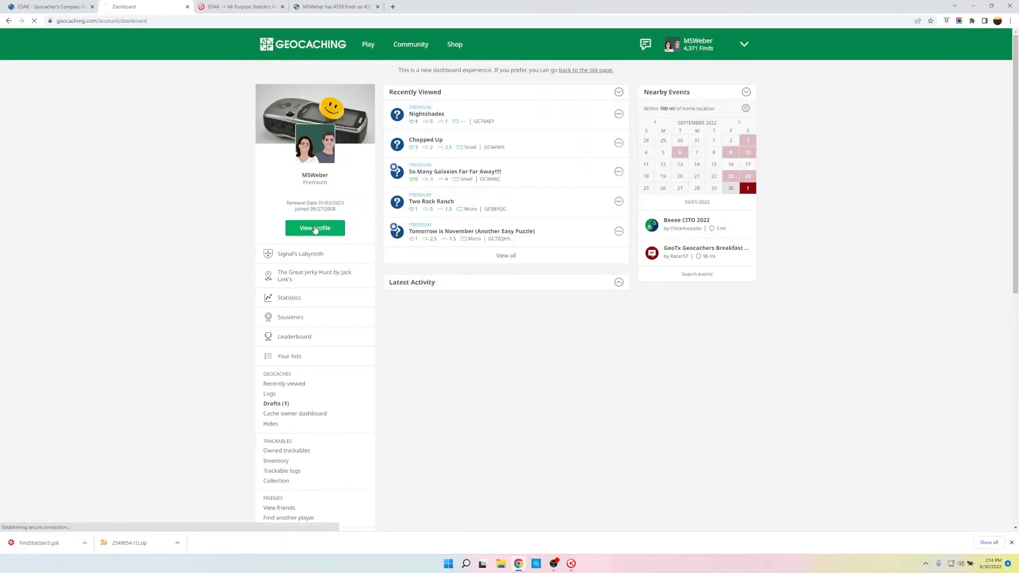
{"action": "left_click", "coordinate": [314, 230]}
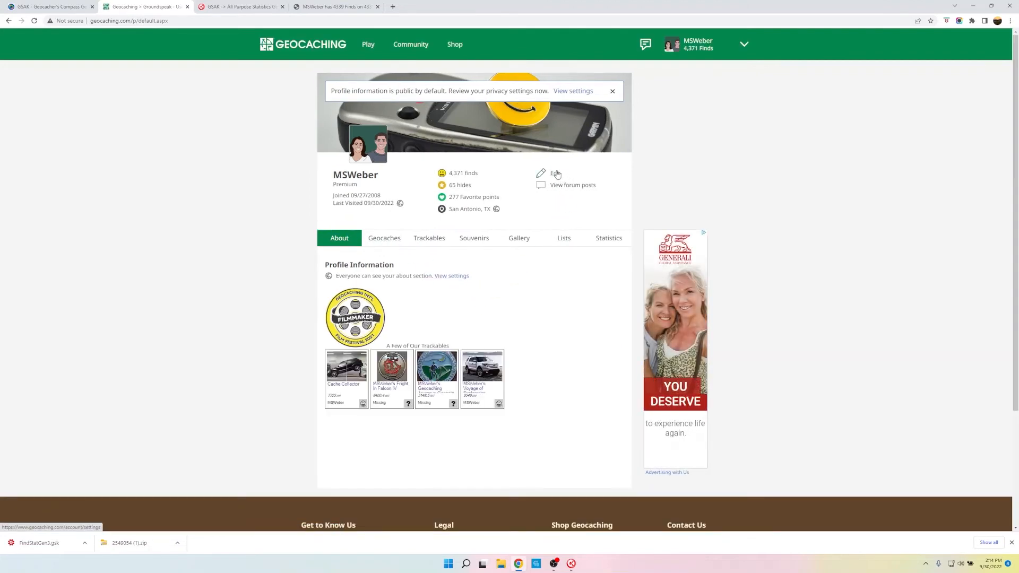
Edit the profile settings and show the About text as raw HTML source
{"action": "left_click", "coordinate": [555, 173]}
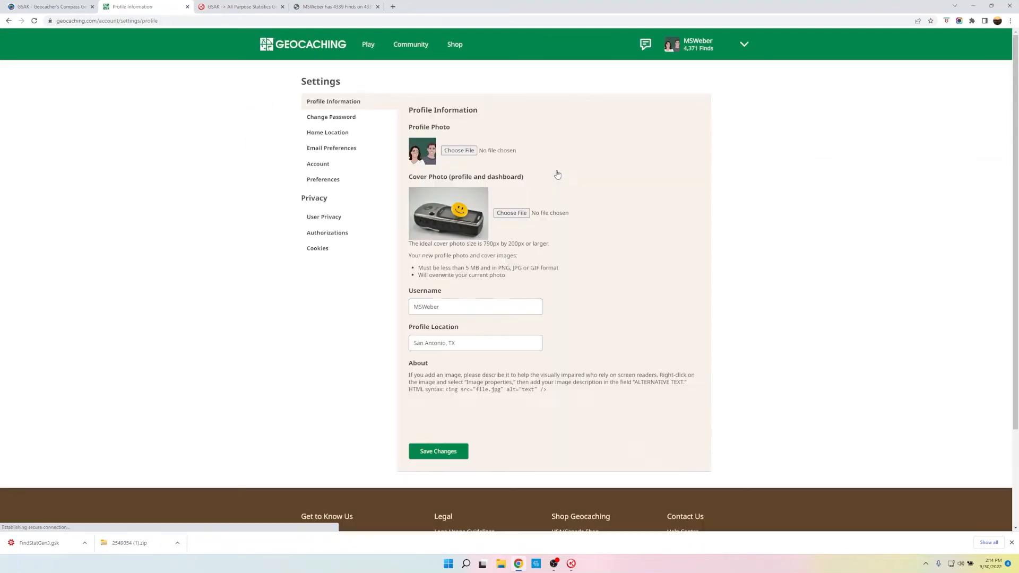
{"action": "scroll", "scroll_direction": "down", "scroll_amount": 3}
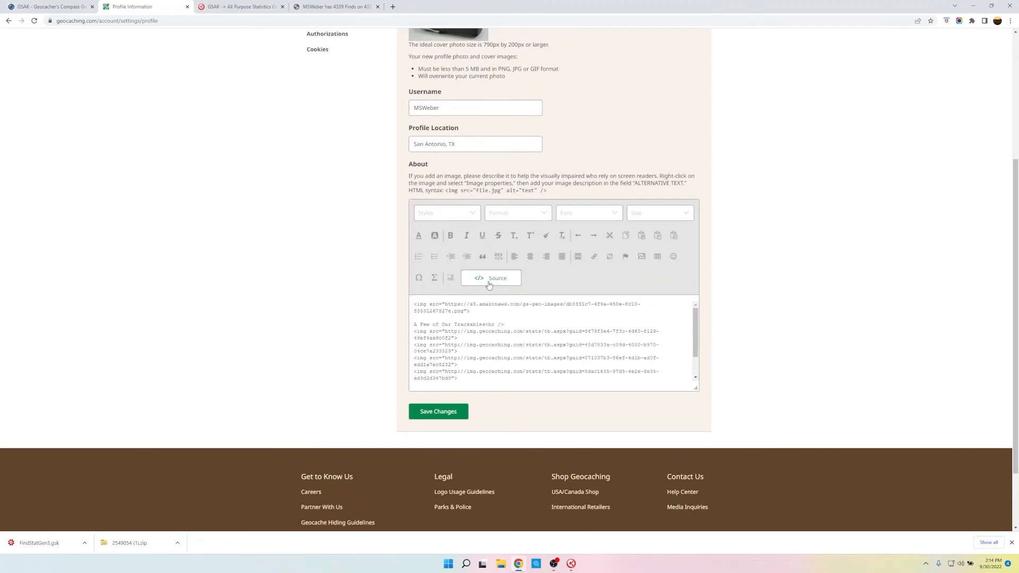
{"action": "left_click", "coordinate": [491, 278]}
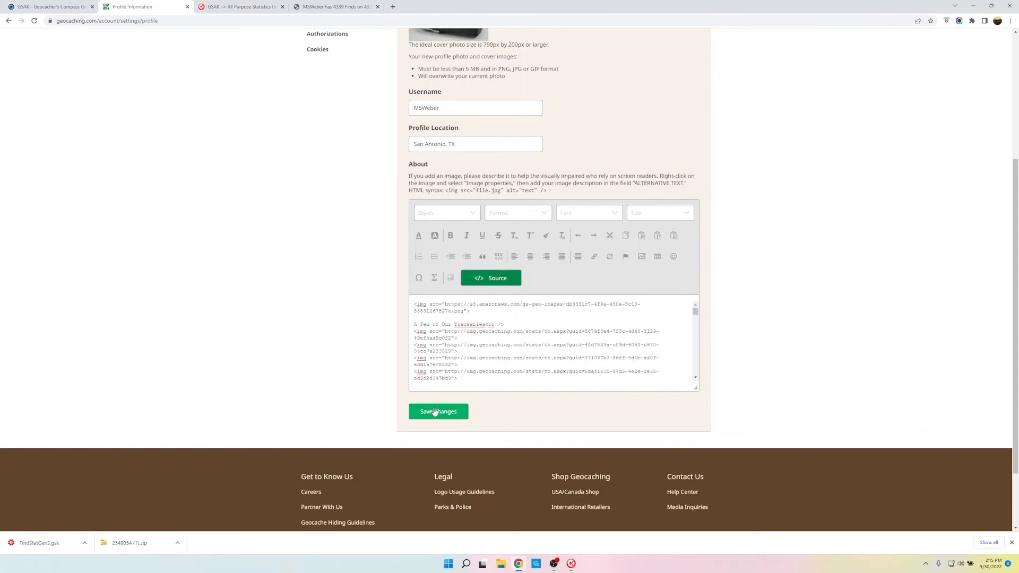
Save the profile with the pasted FindStatGen3 HTML in the About section
{"action": "left_click", "coordinate": [438, 412]}
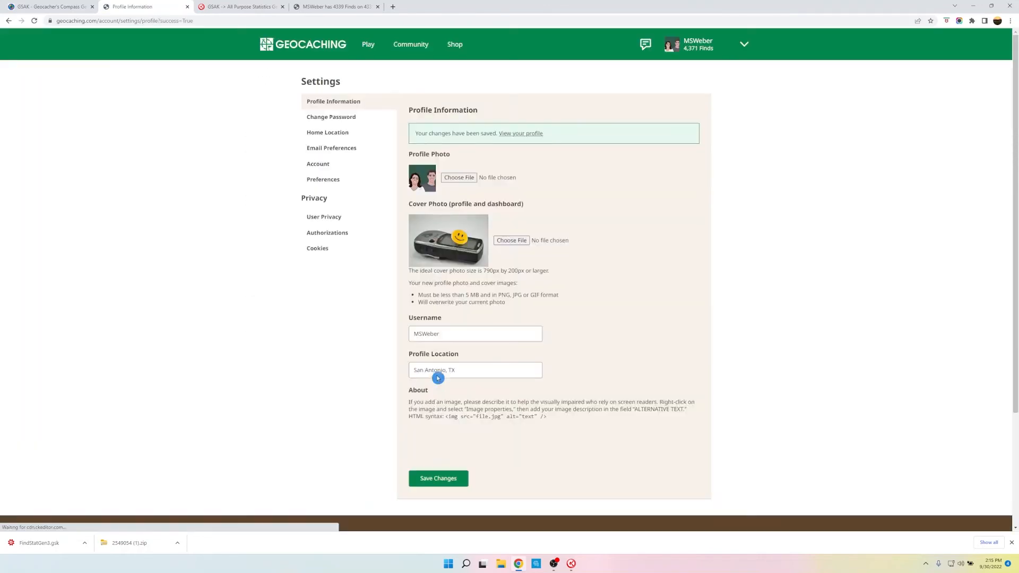
{"action": "scroll", "scroll_direction": "down", "scroll_amount": 3}
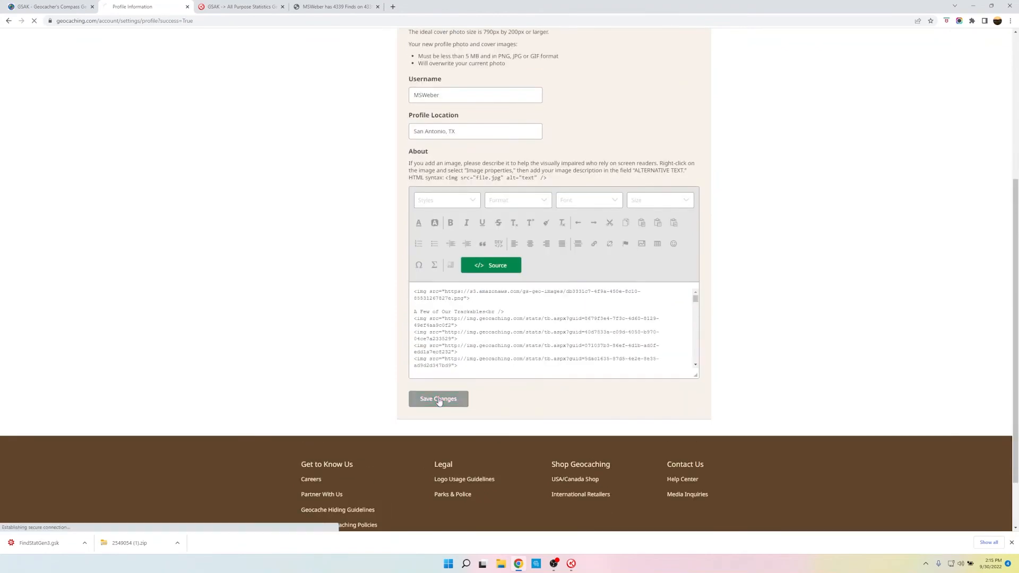
{"action": "left_click", "coordinate": [438, 398]}
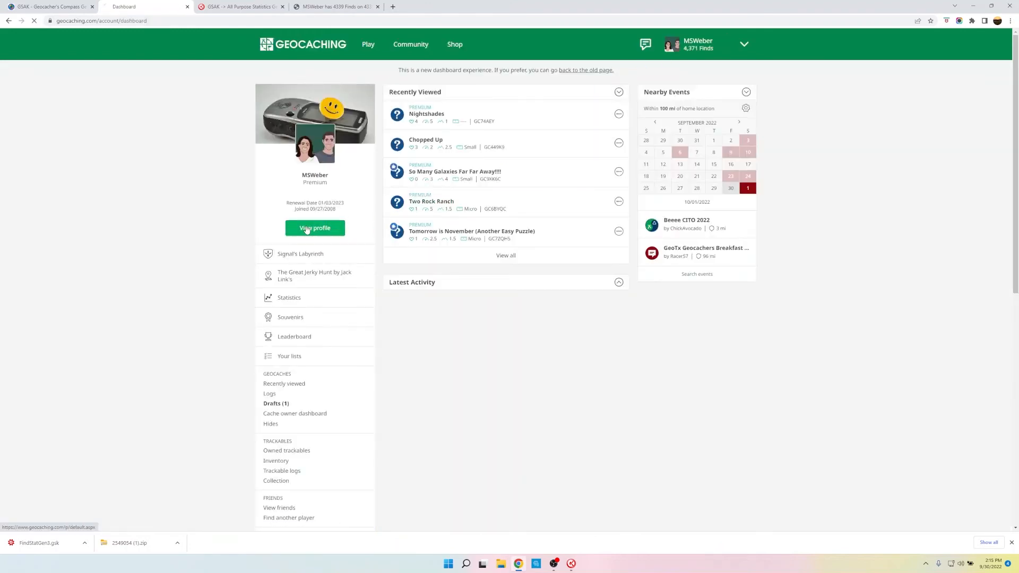
View the public profile and scroll through the full find statistics now shown in About
{"action": "left_click", "coordinate": [314, 229]}
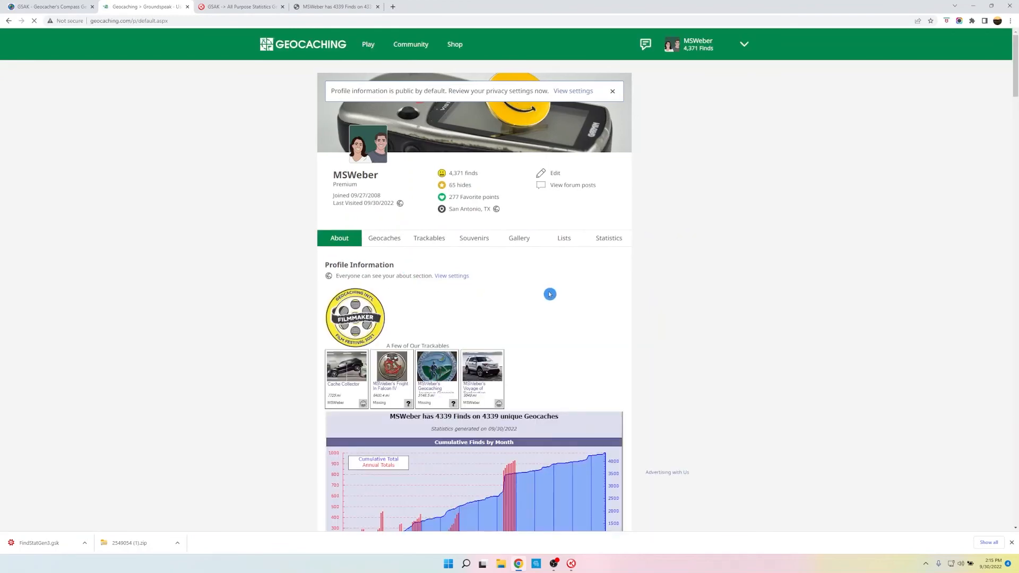
{"action": "scroll", "scroll_direction": "down", "scroll_amount": 3}
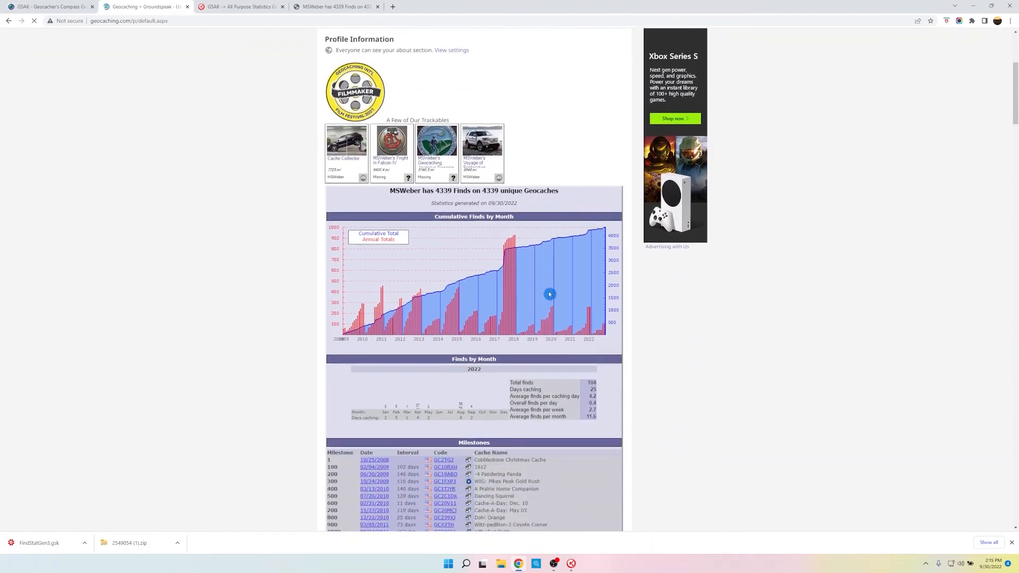
{"action": "scroll", "scroll_direction": "down", "scroll_amount": 3}
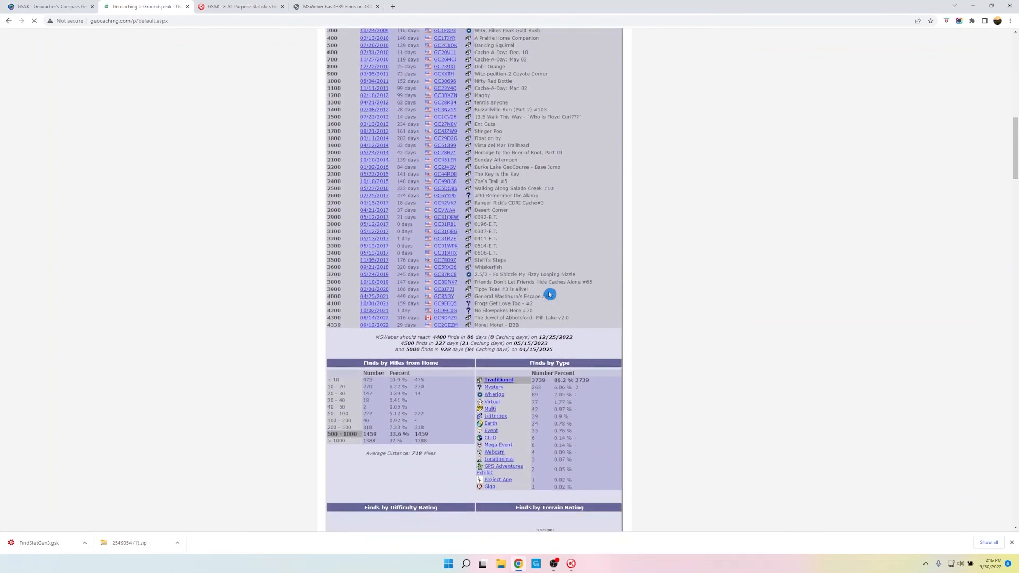
{"action": "scroll", "scroll_direction": "down", "scroll_amount": 3}
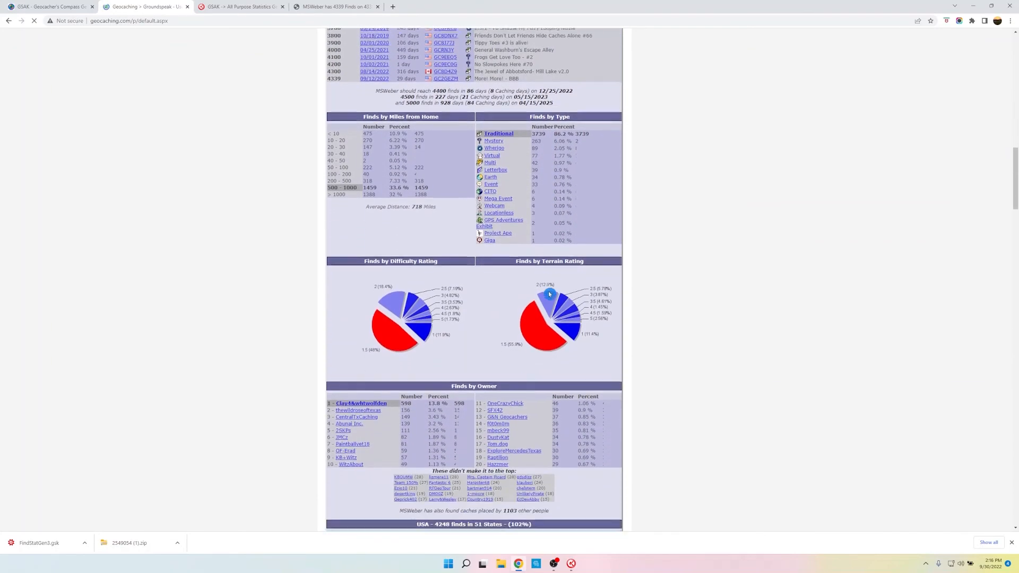
{"action": "scroll", "scroll_direction": "down", "scroll_amount": 3}
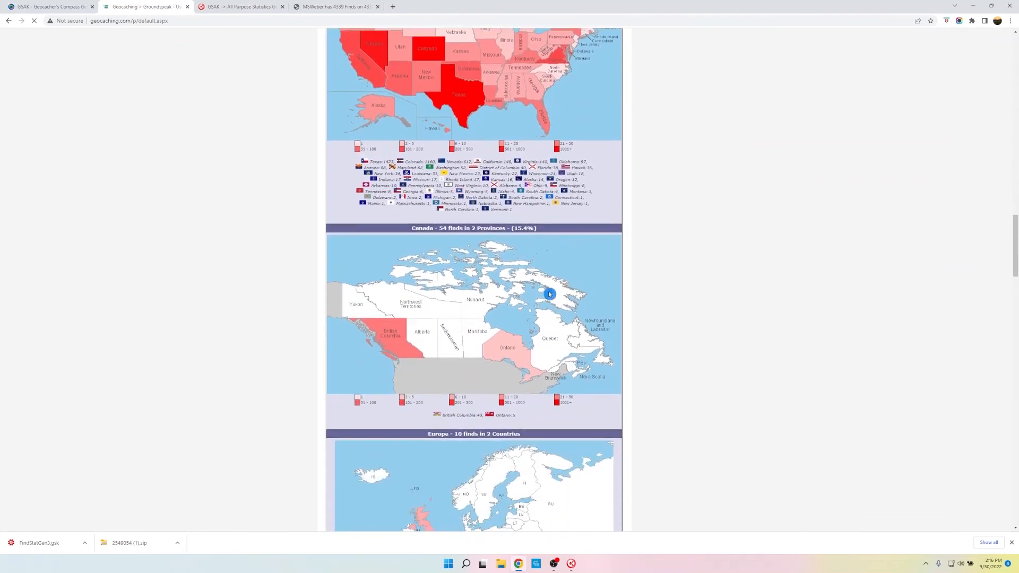
{"action": "scroll", "scroll_direction": "down", "scroll_amount": 3}
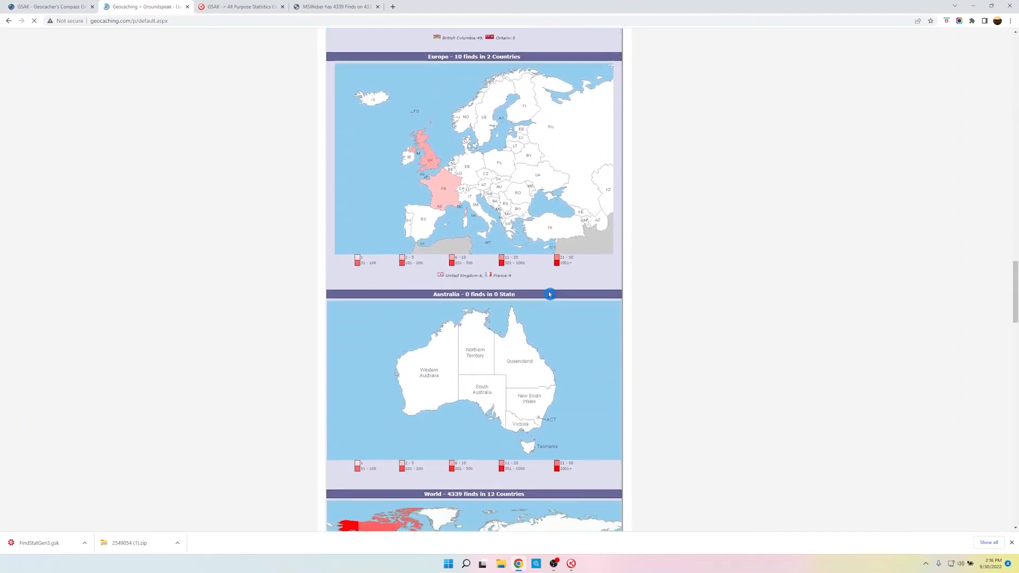
{"action": "scroll", "scroll_direction": "down", "scroll_amount": 3}
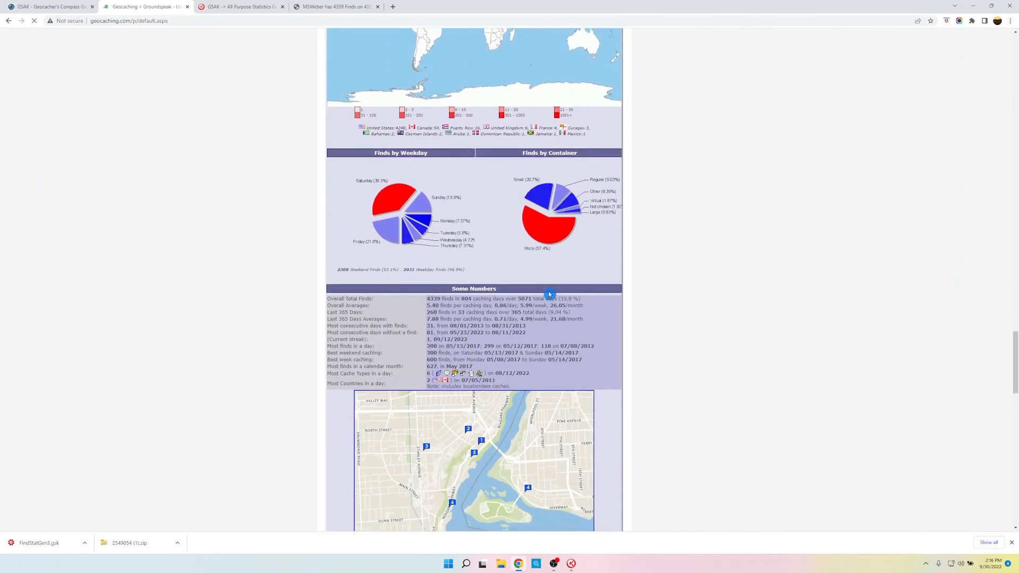
{"action": "scroll", "scroll_direction": "down", "scroll_amount": 3}
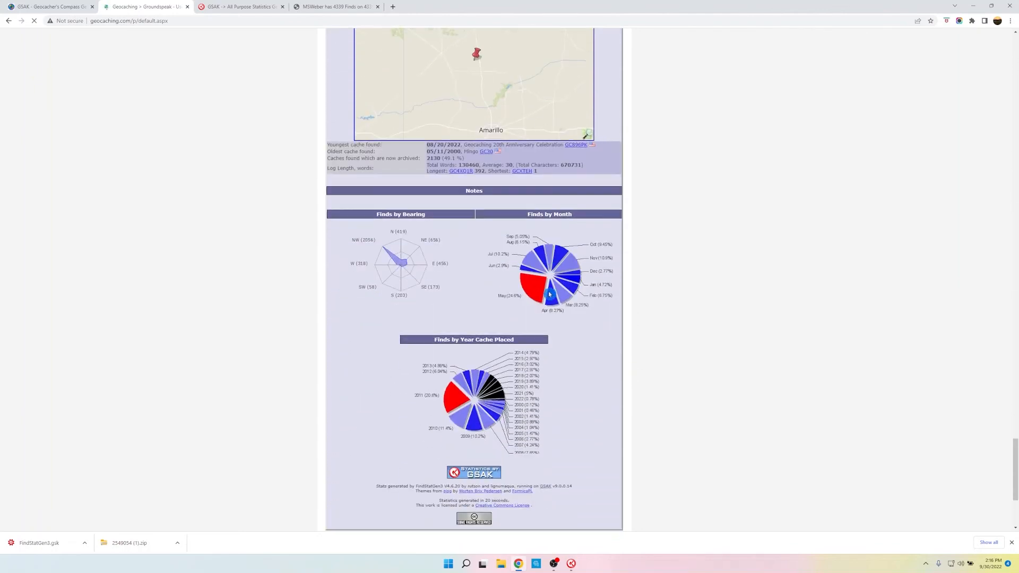
{"action": "scroll", "scroll_direction": "down", "scroll_amount": 3}
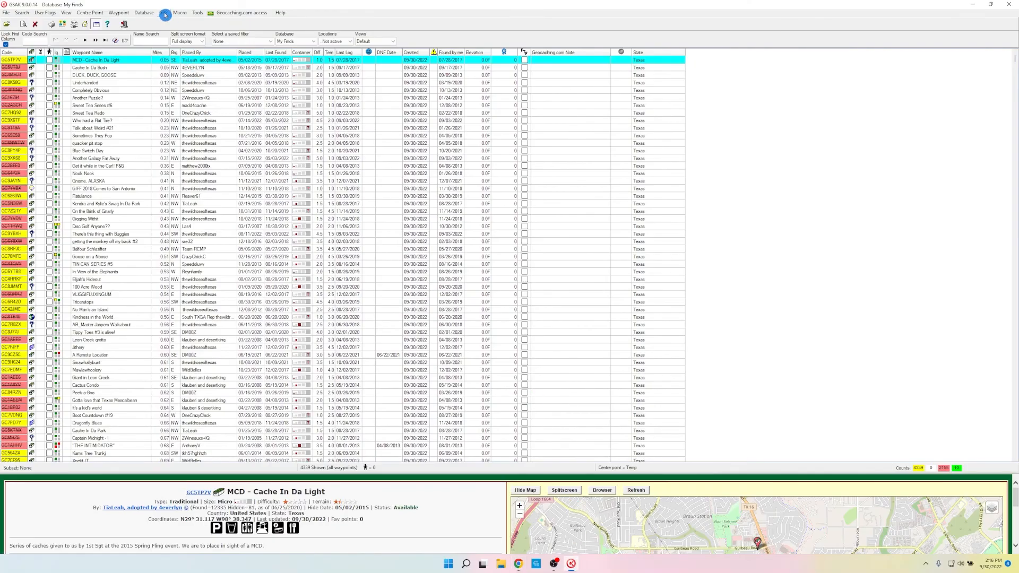
Back in GSAK, bring up the installed macros list via Macro > Run/Manage
{"action": "left_click", "coordinate": [180, 13]}
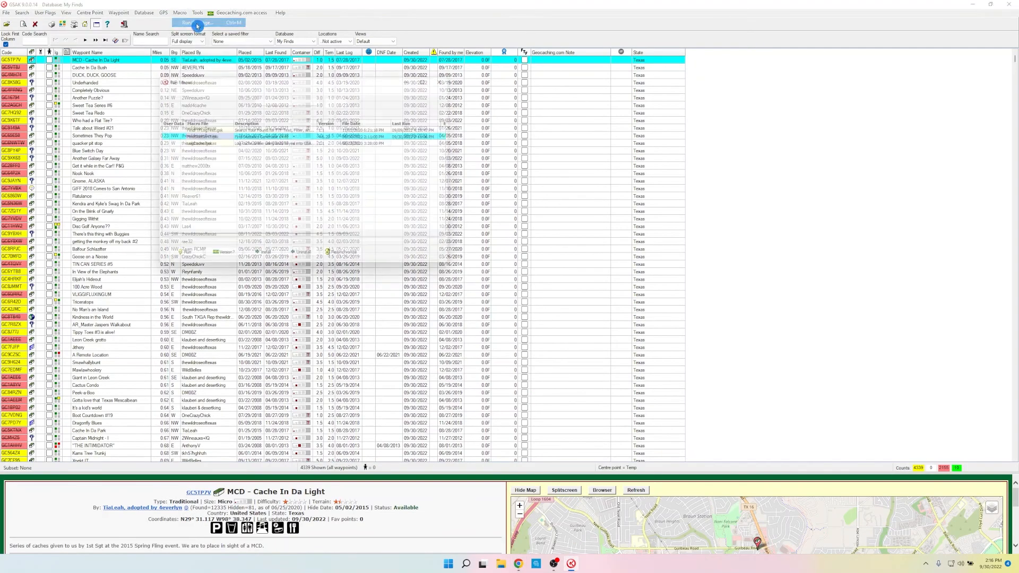
{"action": "left_click", "coordinate": [198, 23]}
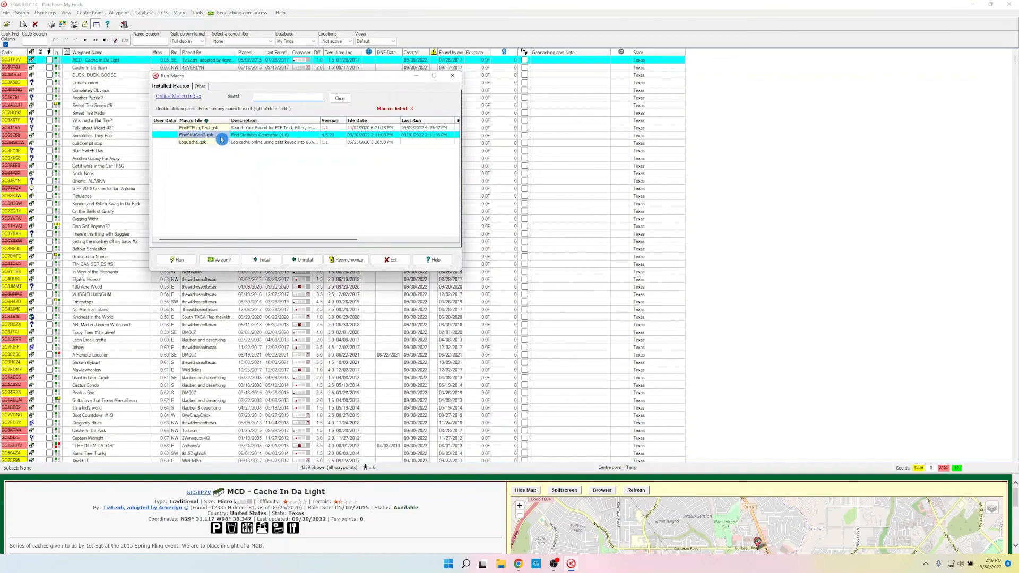